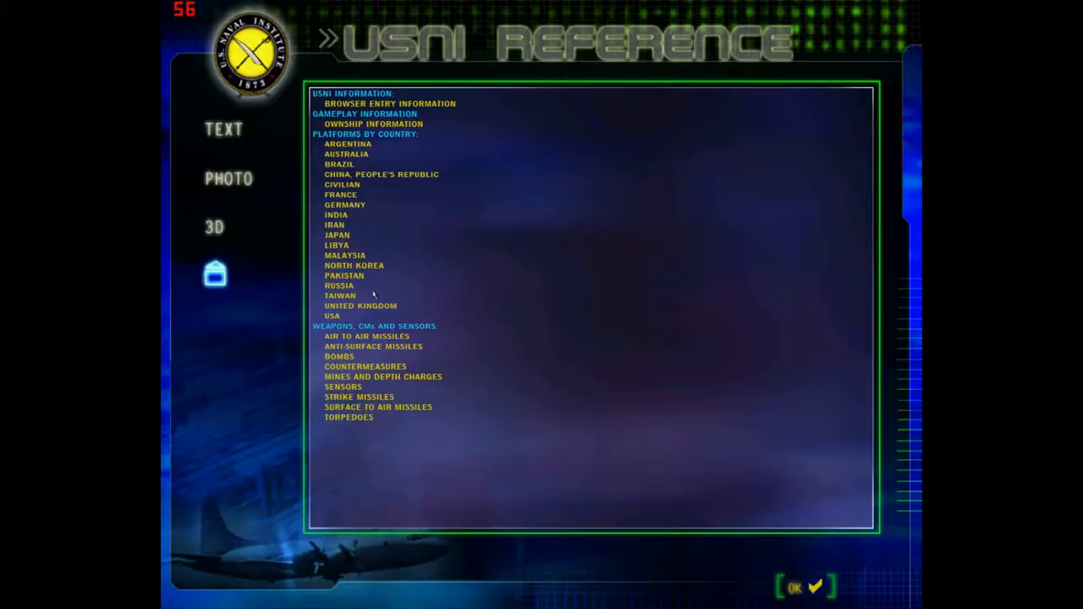
# Step: Show Russia's platform list and read the Vishnaya AGI intelligence collector entry
pyautogui.click(338, 284)
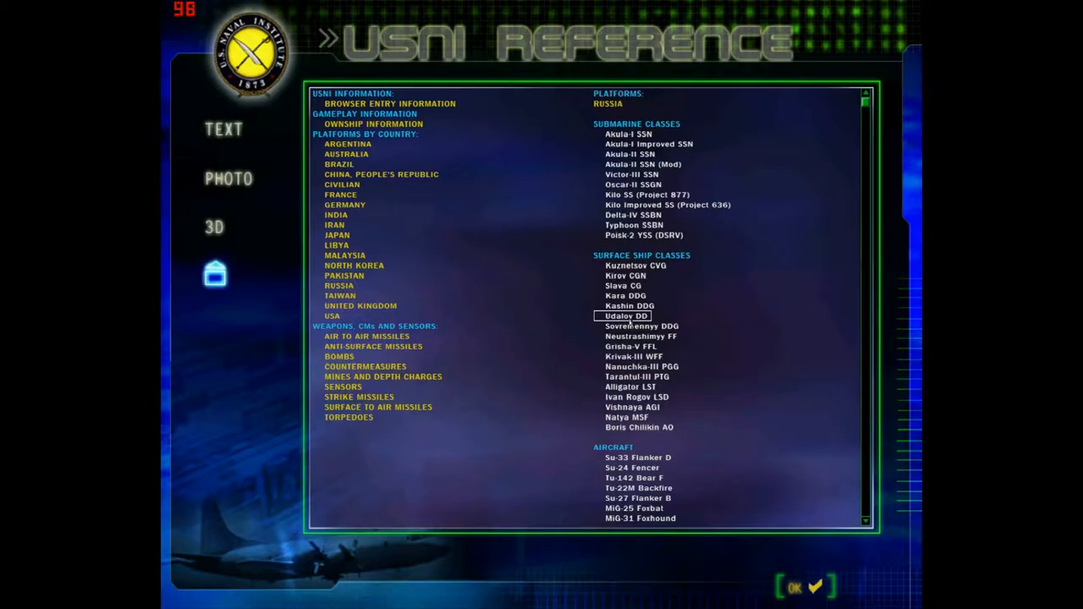
pyautogui.click(633, 406)
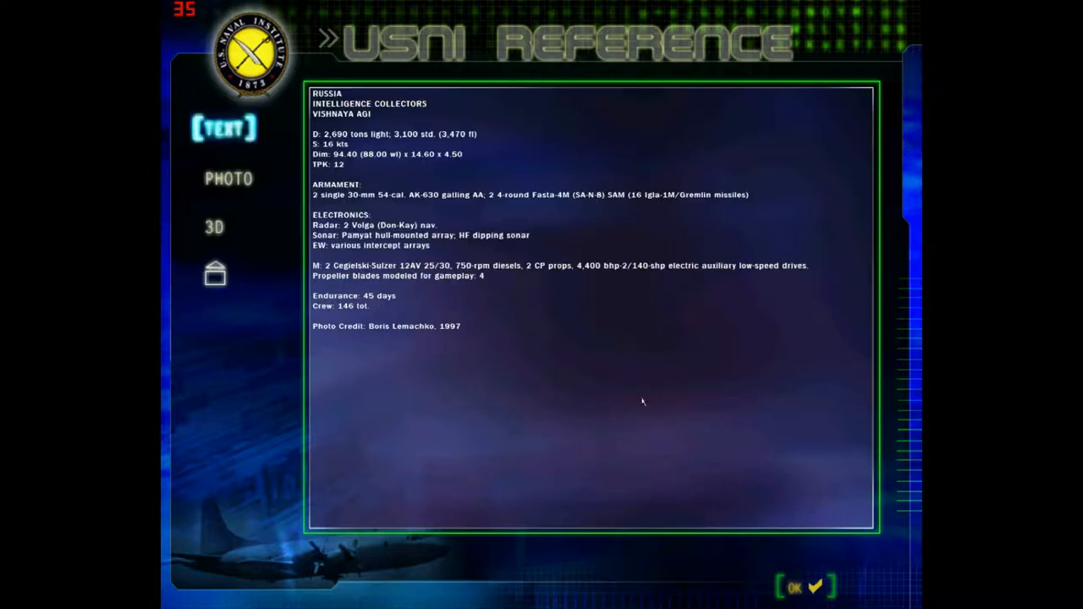
pyautogui.moveTo(579, 318)
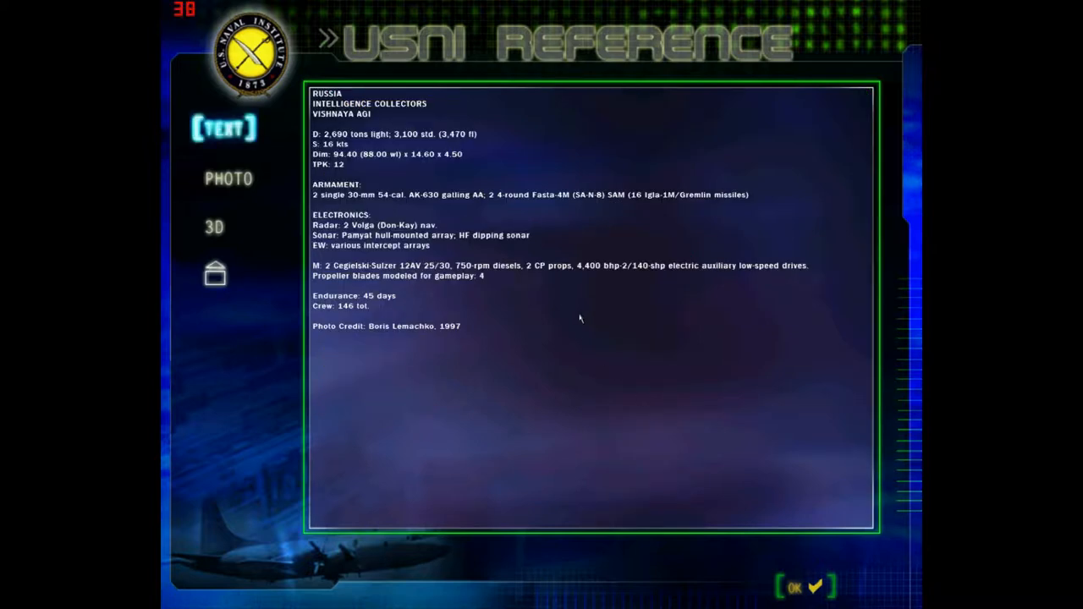
pyautogui.moveTo(553, 311)
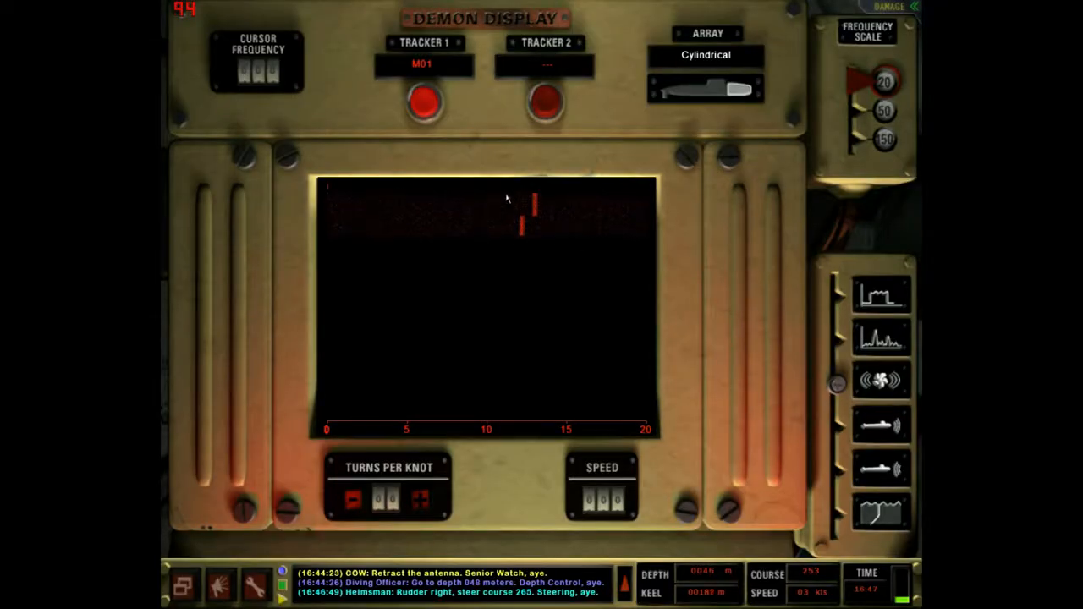
pyautogui.moveTo(421, 499)
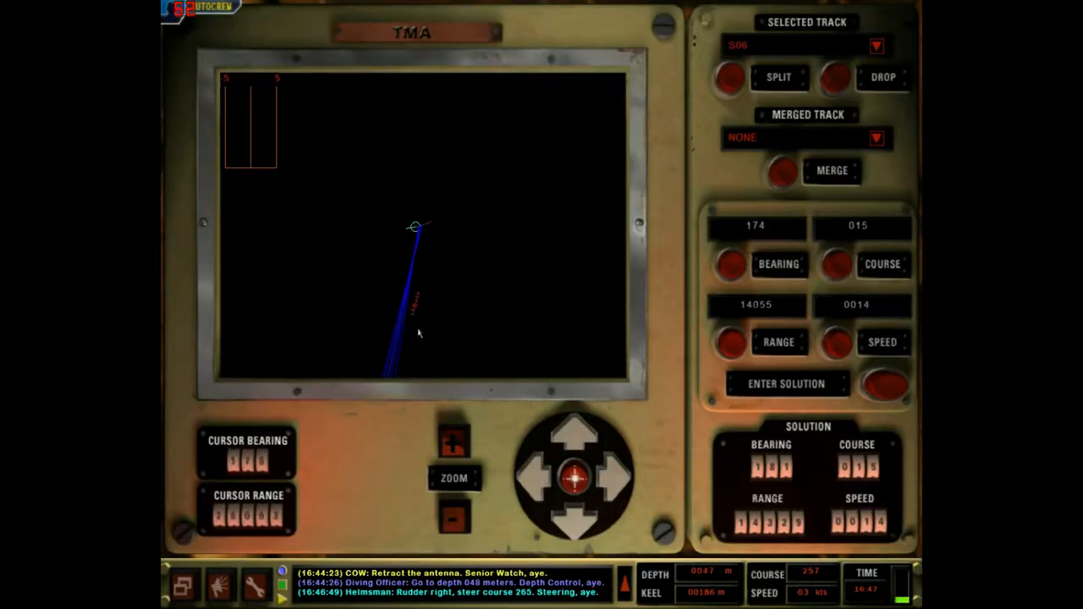
# Step: Cycle through contact tracks on the TMA station, then bring up the broadband sonar display
pyautogui.click(876, 44)
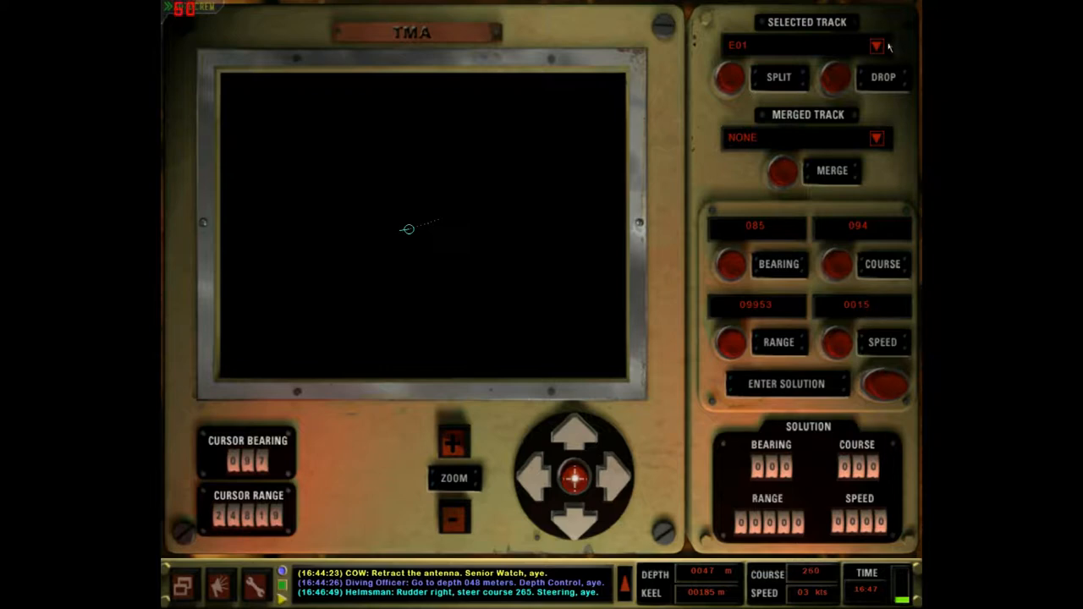
pyautogui.click(877, 46)
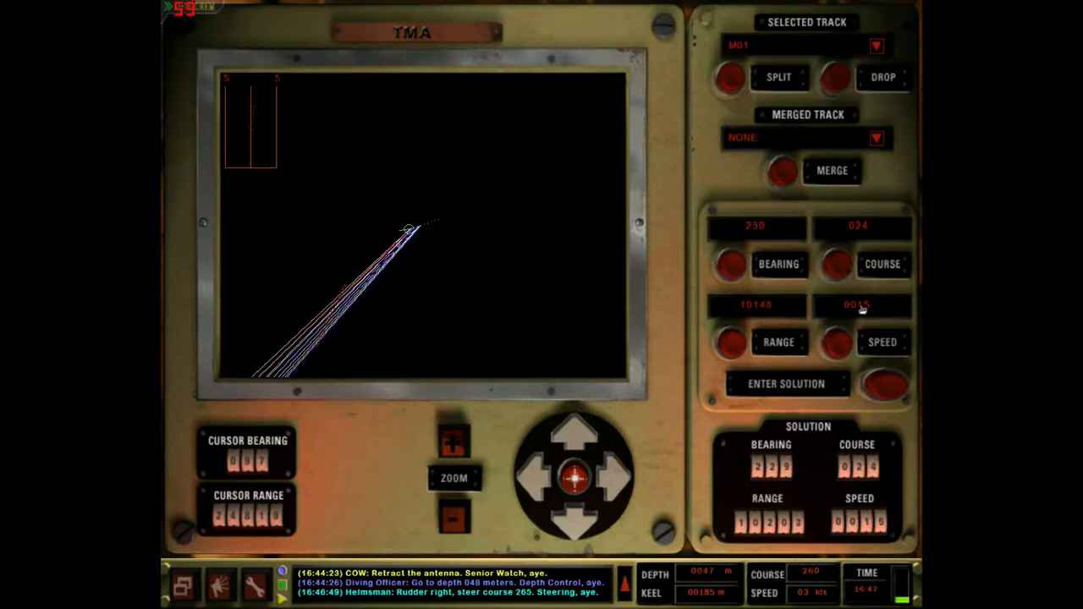
pyautogui.click(836, 342)
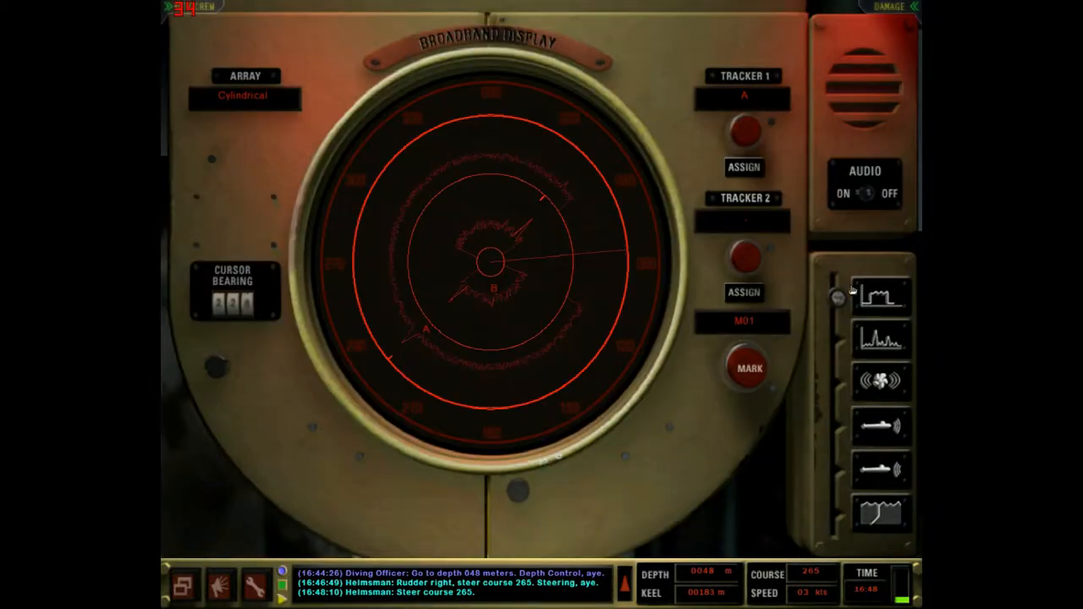
# Step: Clear the contact from the second broadband tracker
pyautogui.click(244, 95)
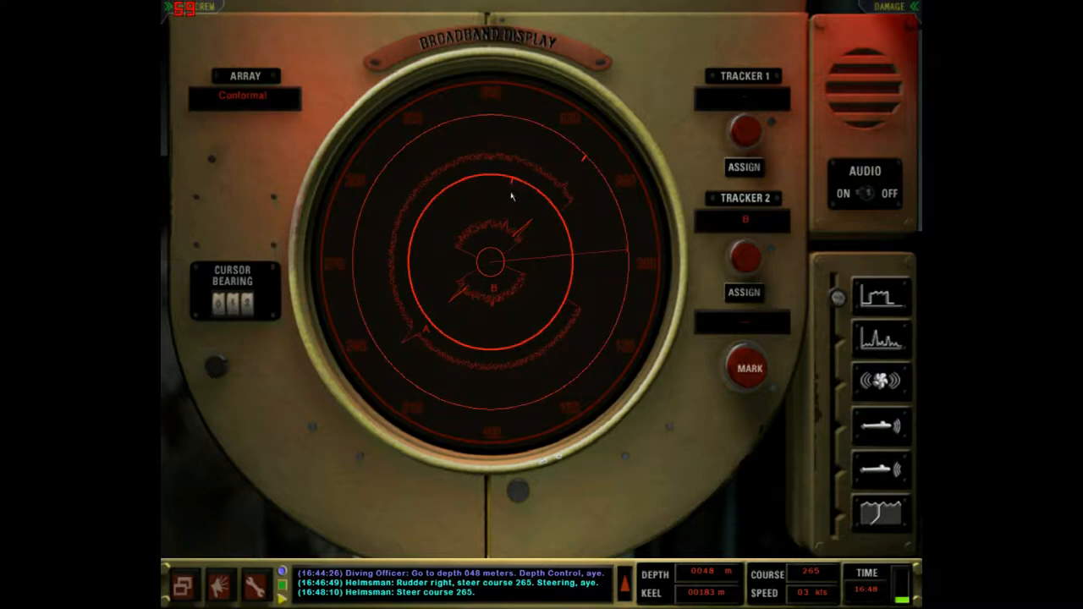
pyautogui.moveTo(748, 367)
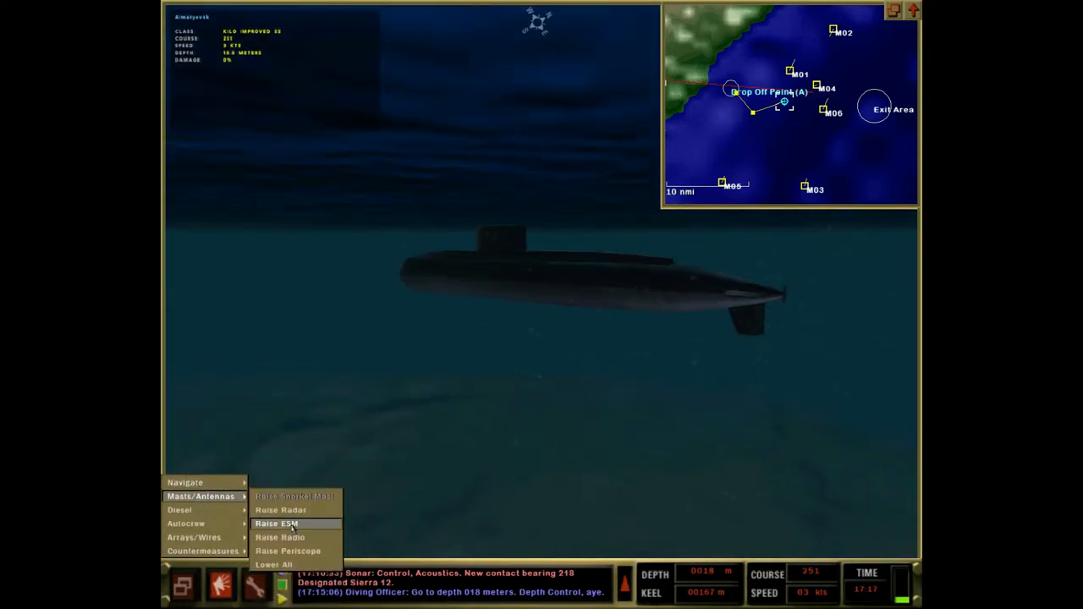
# Step: Order the ESM mast raised from the Masts/Antennas menu
pyautogui.click(278, 523)
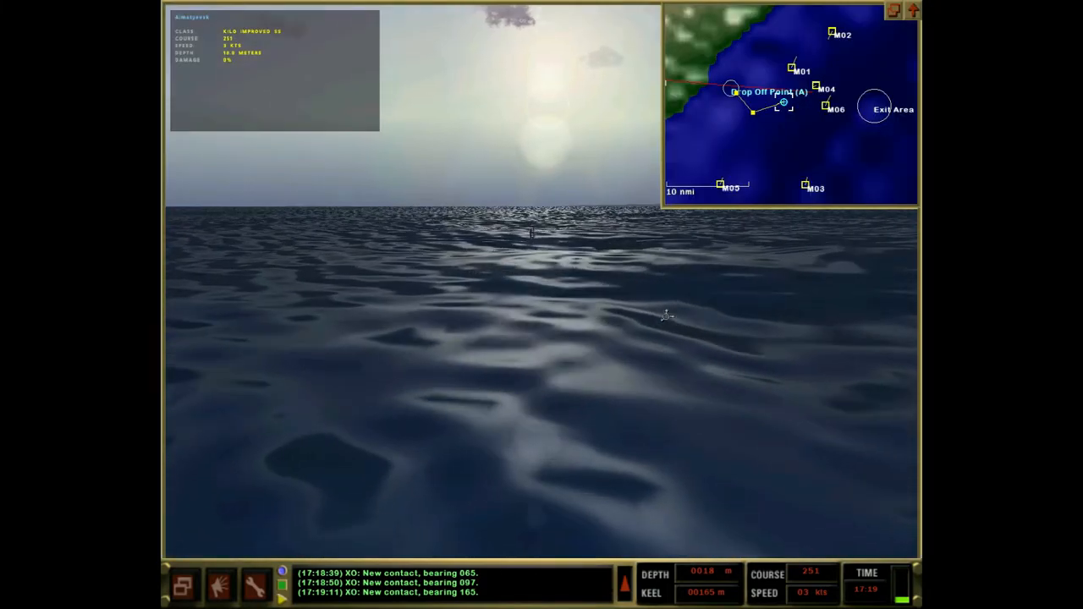
pyautogui.moveTo(745, 234)
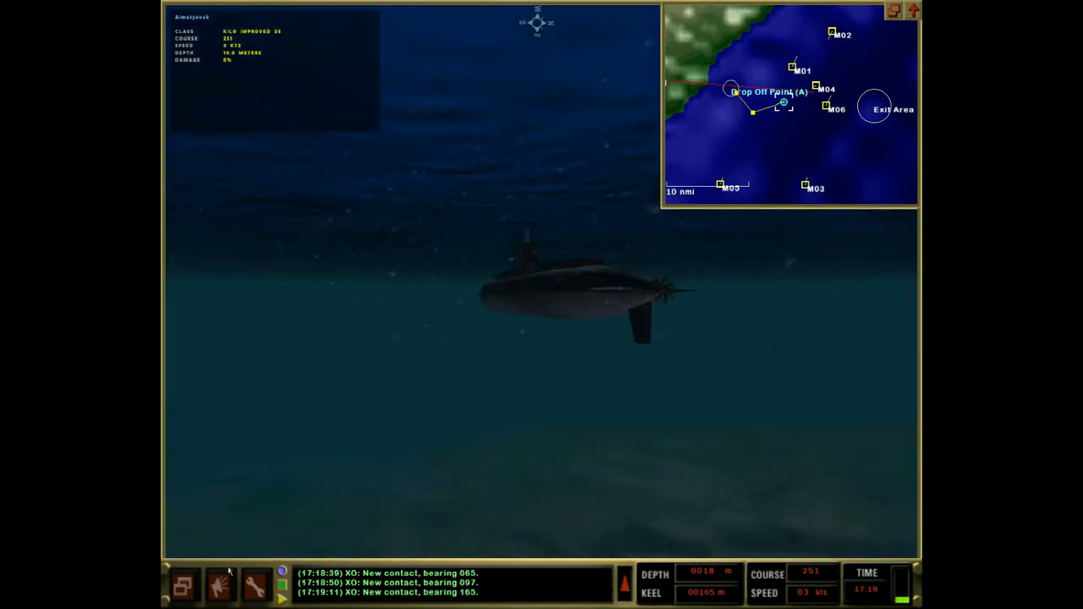
# Step: Switch the 3D camera back to the external underwater view of the submarine
pyautogui.click(220, 586)
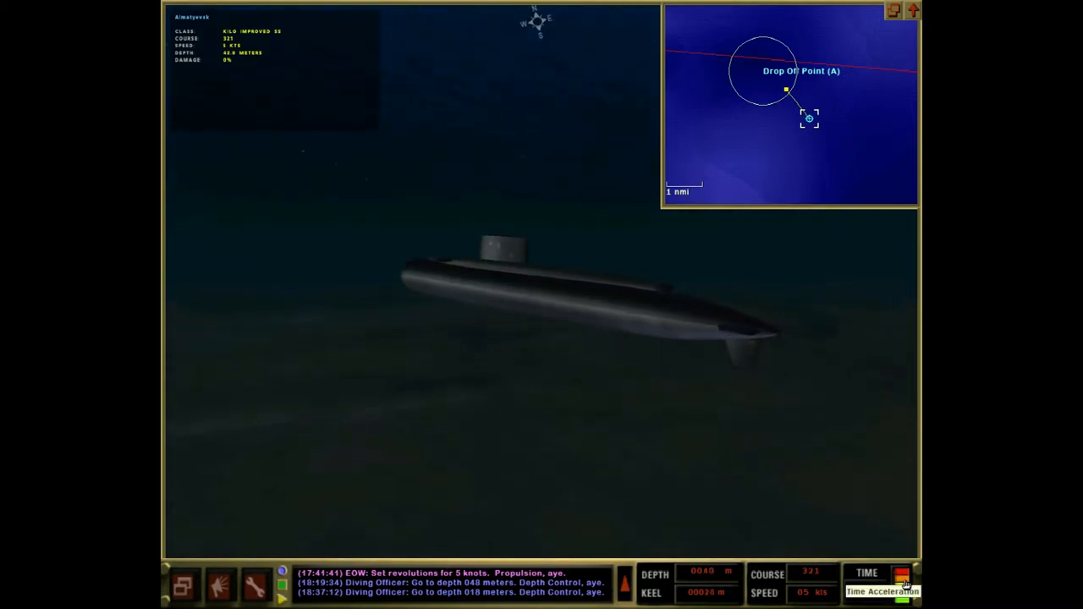
# Step: Bring up the orders menu with the Masts/Antennas options at 18 metres
pyautogui.click(884, 591)
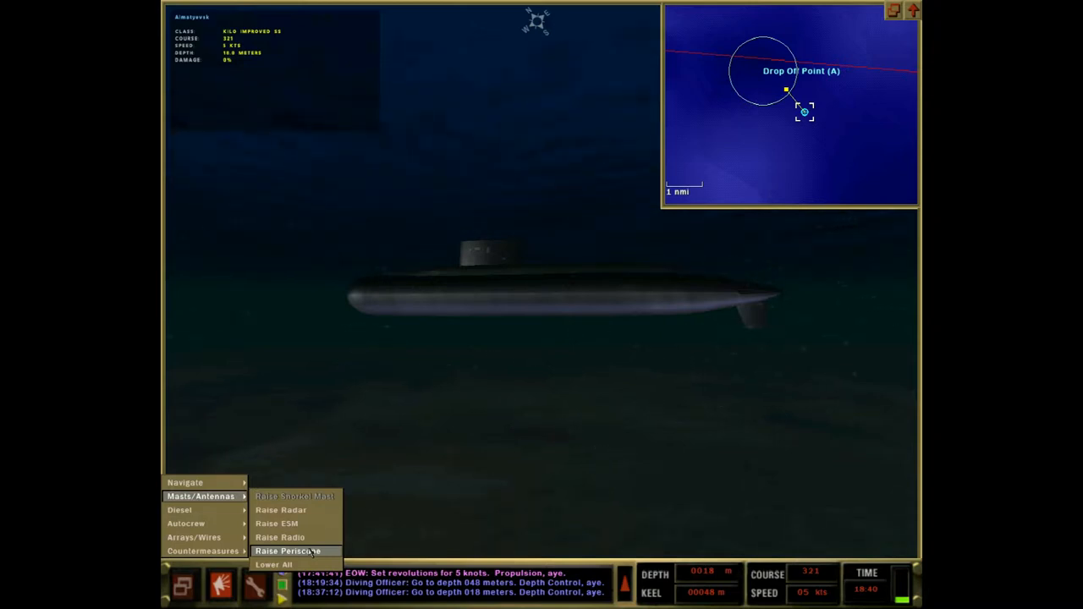
# Step: Raise the periscope, then order the electronics (ESM) mast extended
pyautogui.click(288, 552)
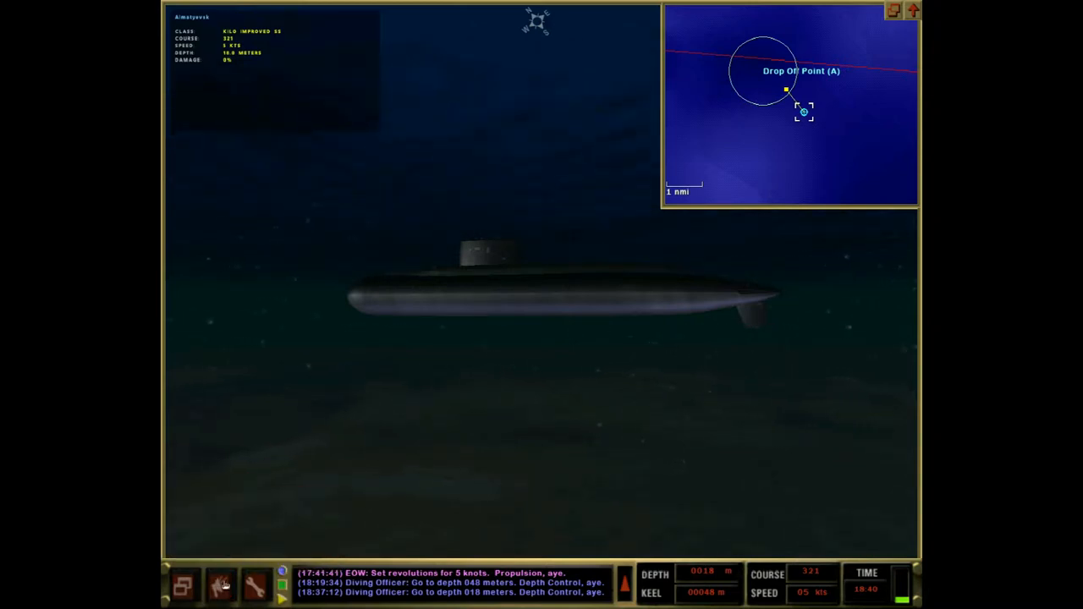
pyautogui.click(182, 586)
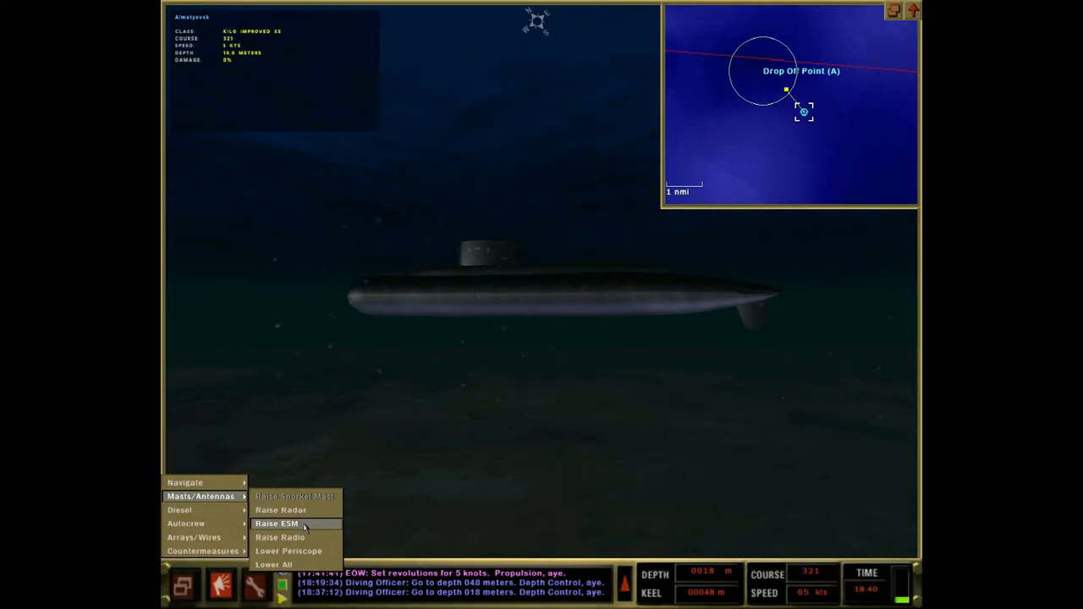
pyautogui.click(277, 524)
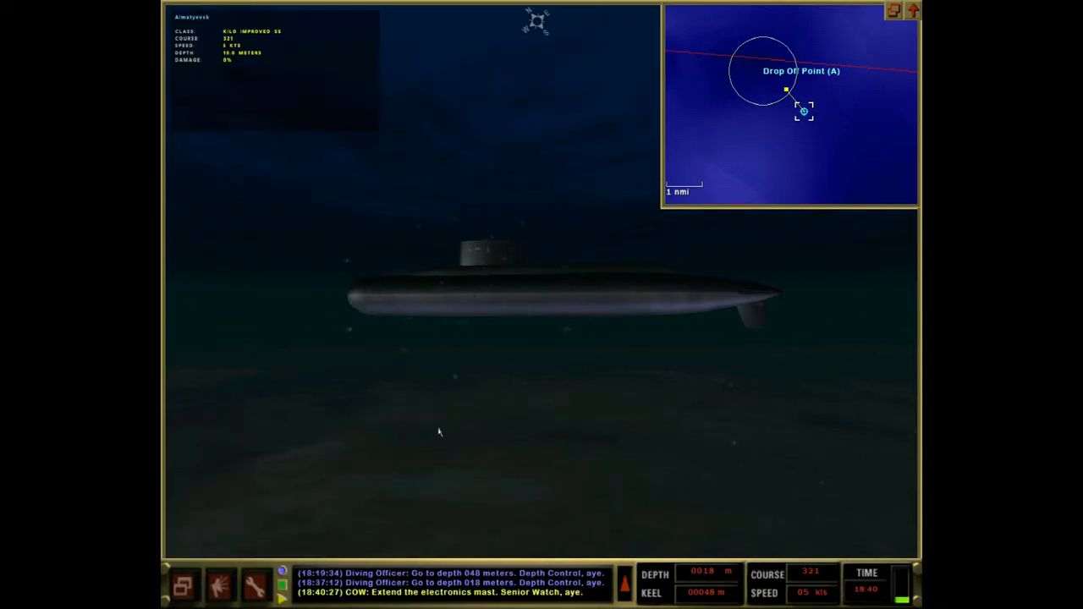
pyautogui.moveTo(495, 356)
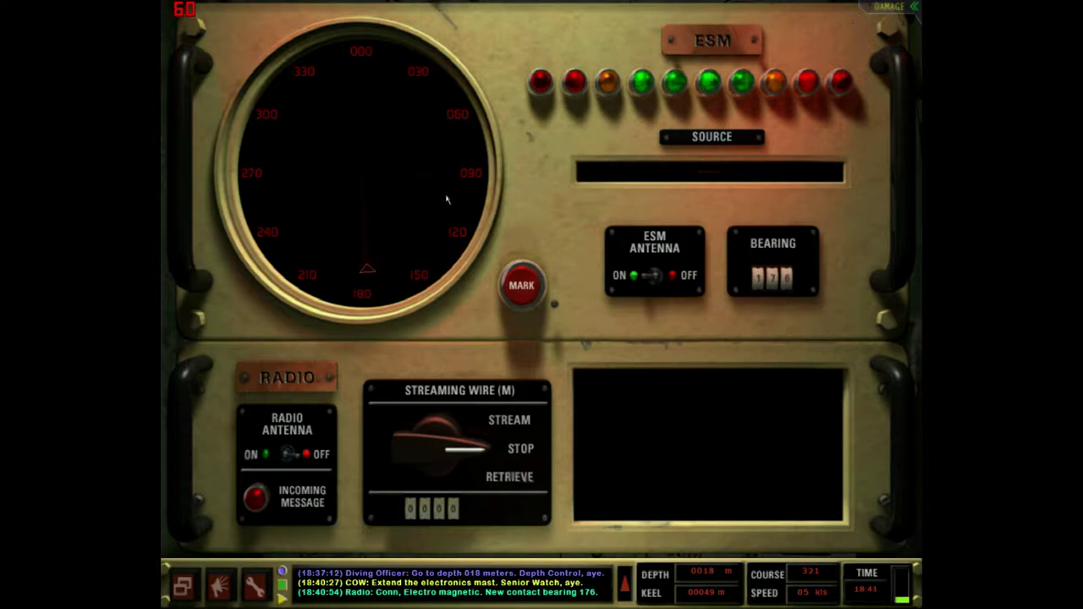
# Step: Mark the detected emitter's bearing and source at the ESM station
pyautogui.click(521, 284)
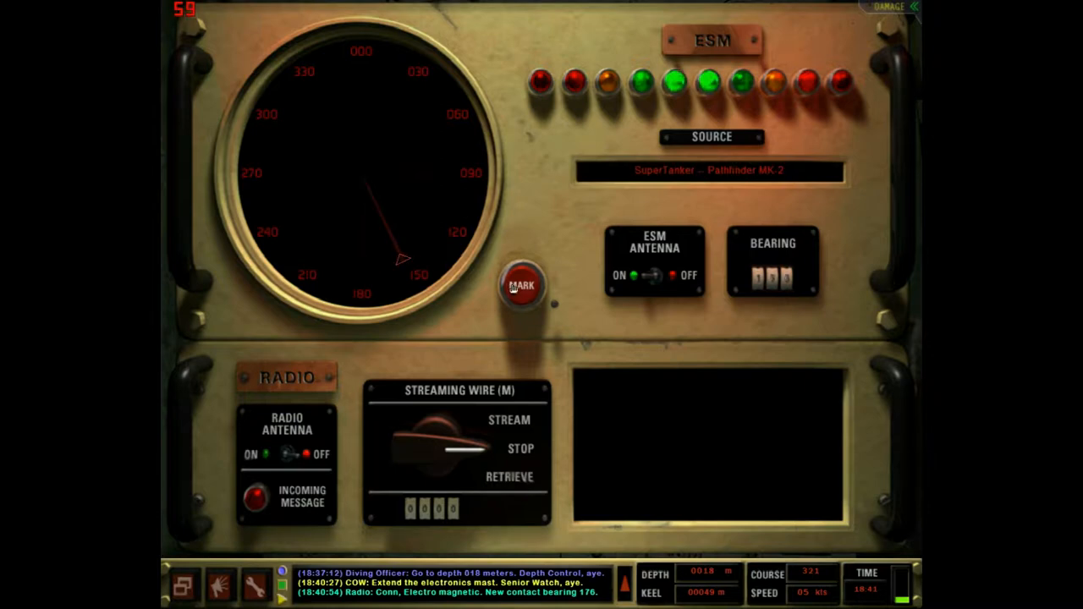
pyautogui.click(521, 284)
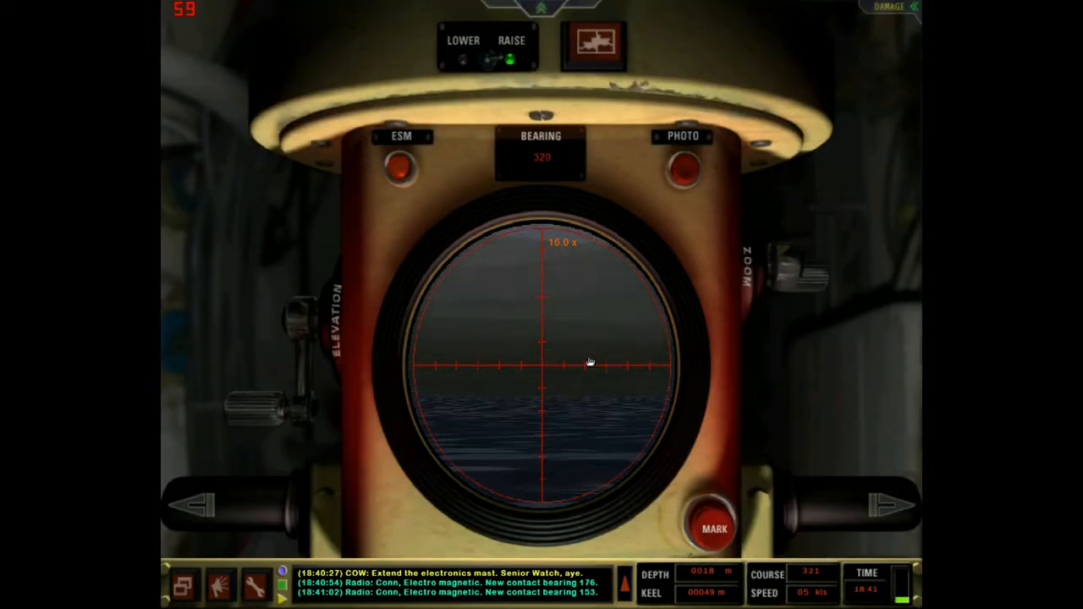
# Step: Switch to the periscope station to view the sea surface along the bearing
pyautogui.click(402, 136)
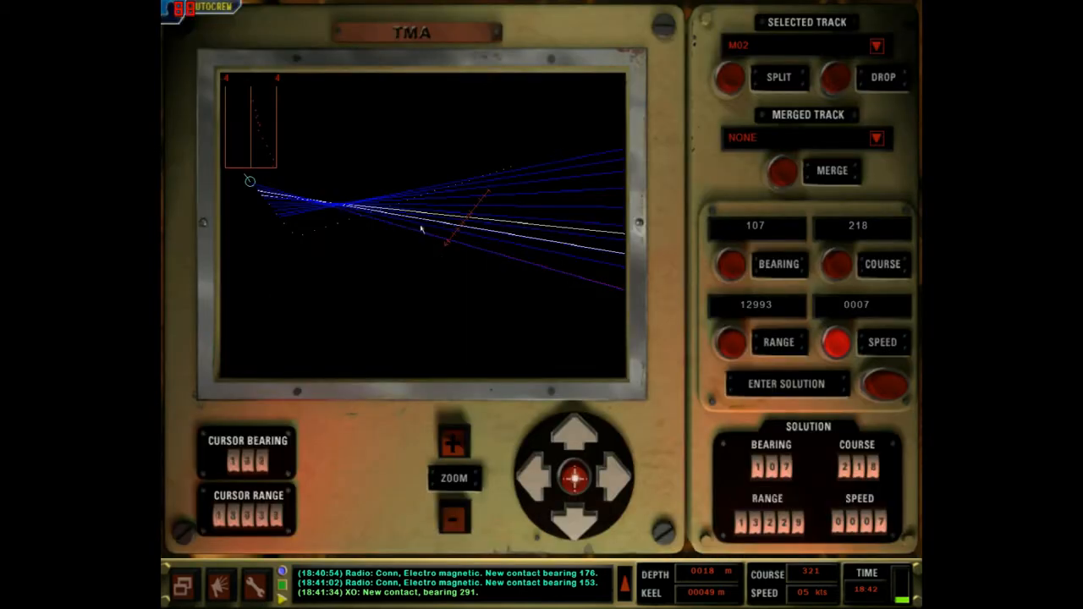
pyautogui.moveTo(480, 240)
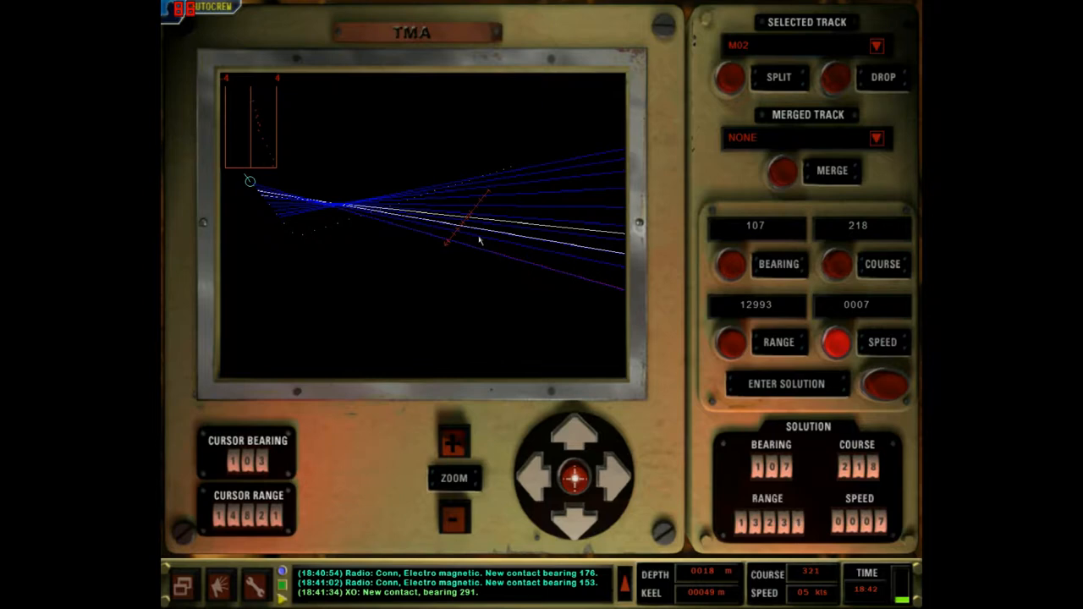
pyautogui.moveTo(454, 241)
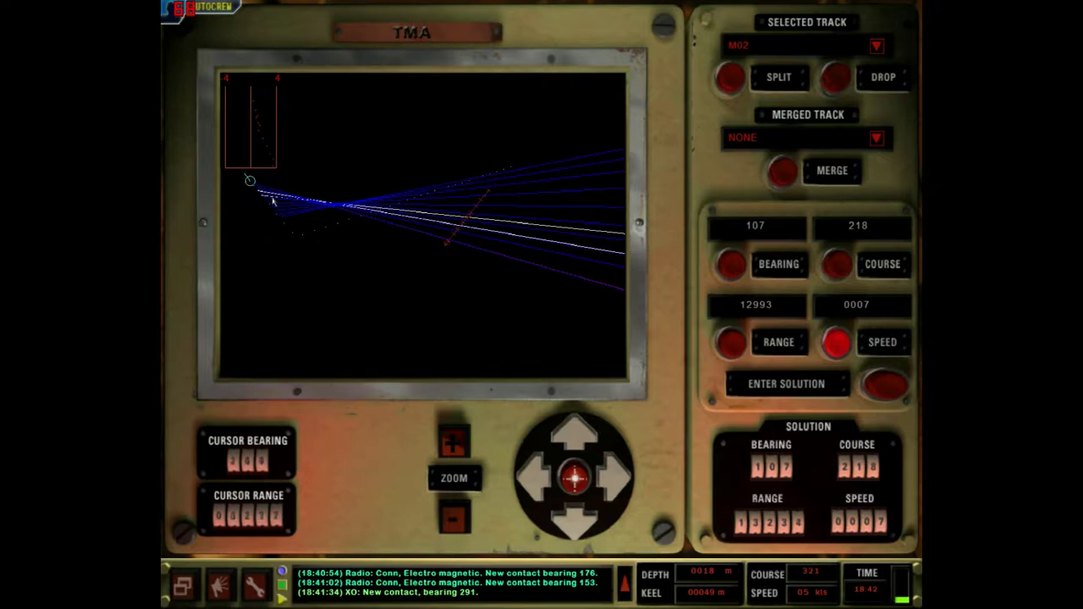
pyautogui.moveTo(335, 210)
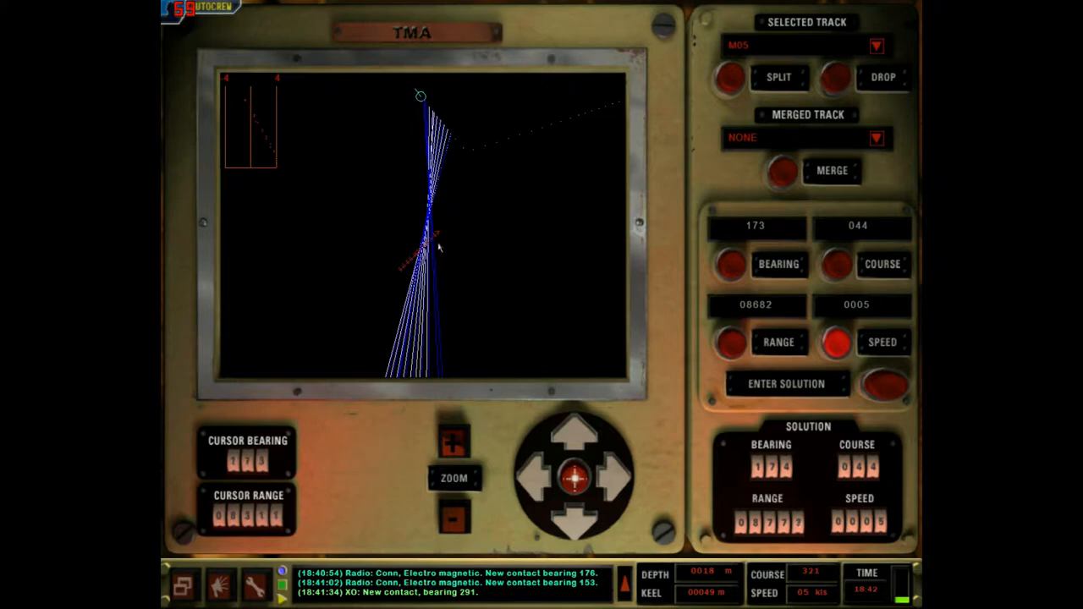
pyautogui.moveTo(433, 244)
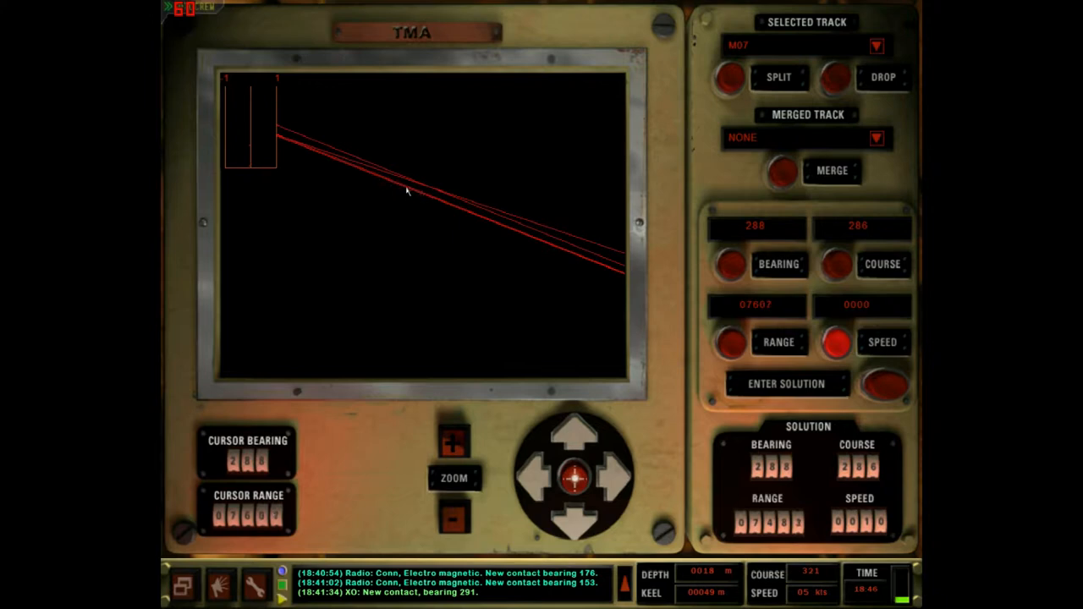
pyautogui.moveTo(426, 199)
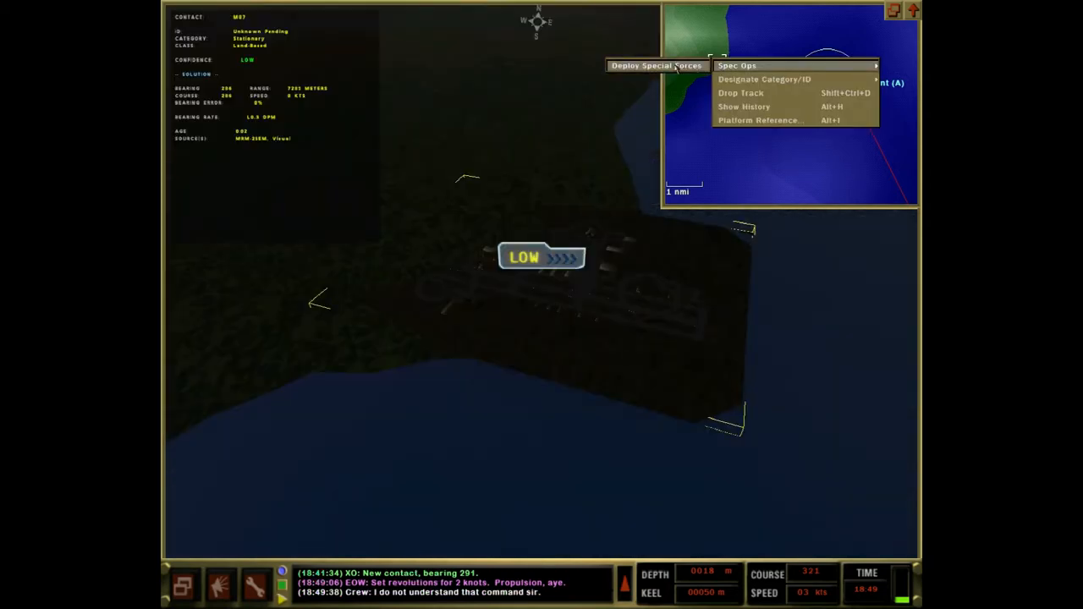
# Step: Order the special forces deployed ashore at the land contact
pyautogui.click(657, 65)
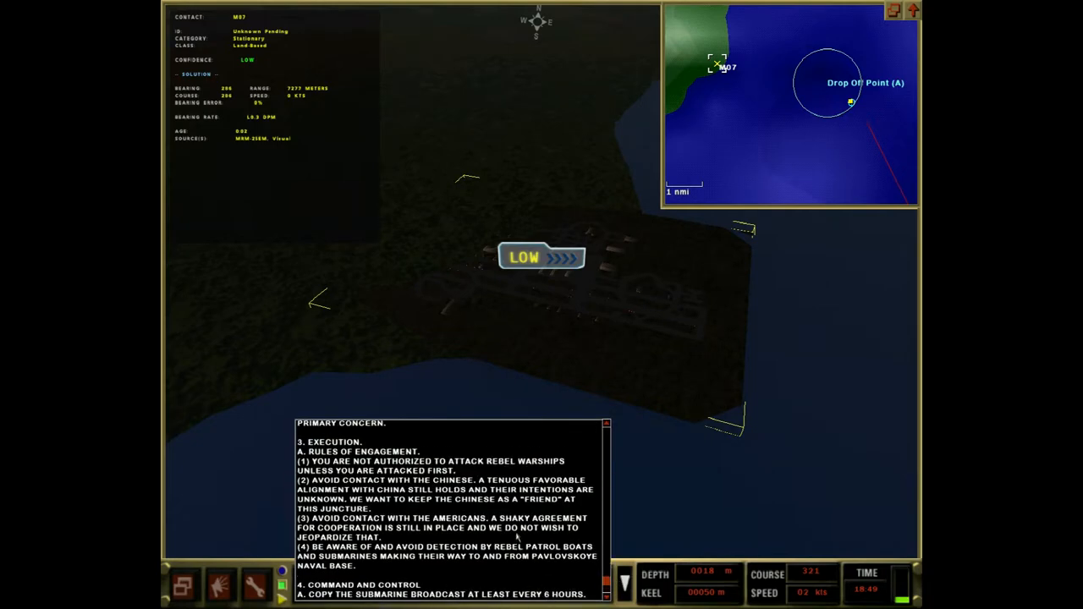
# Step: Scroll through the situation report on the rebel uprising and Northern Fleet response
pyautogui.scroll(3)
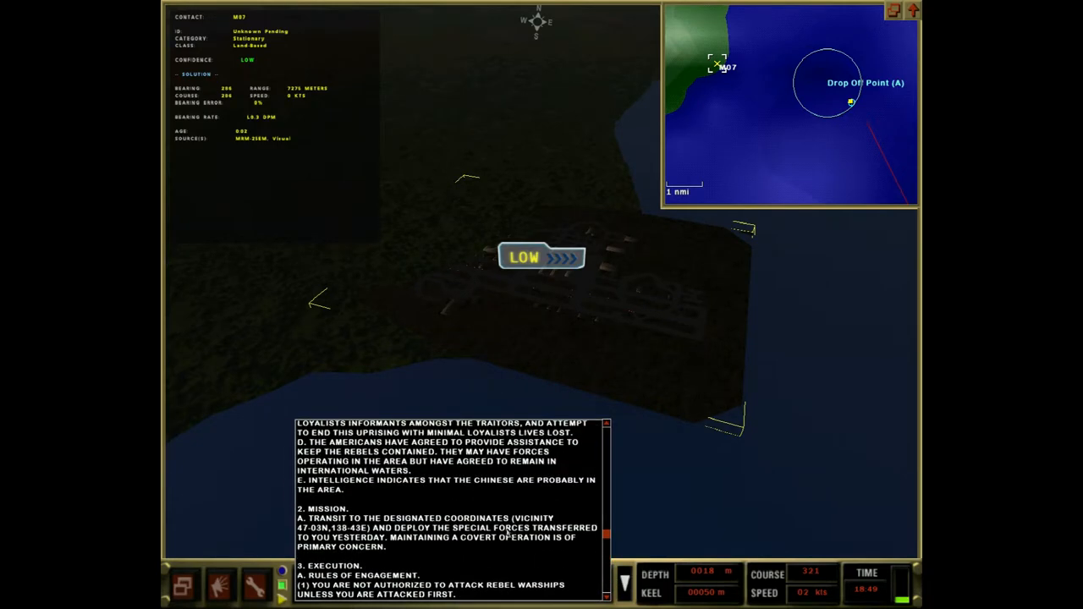
pyautogui.scroll(3)
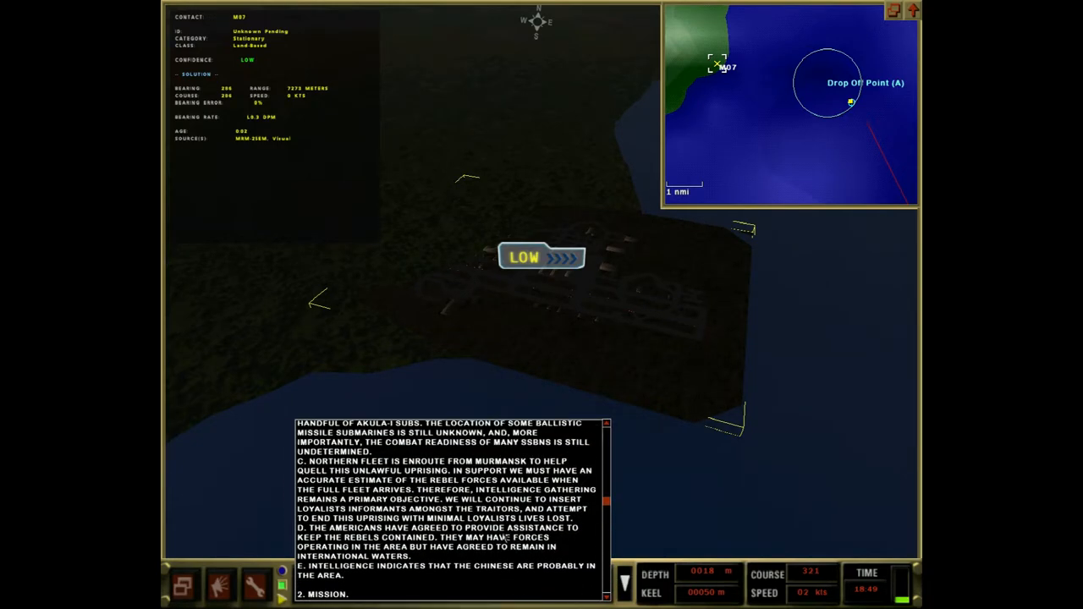
pyautogui.scroll(3)
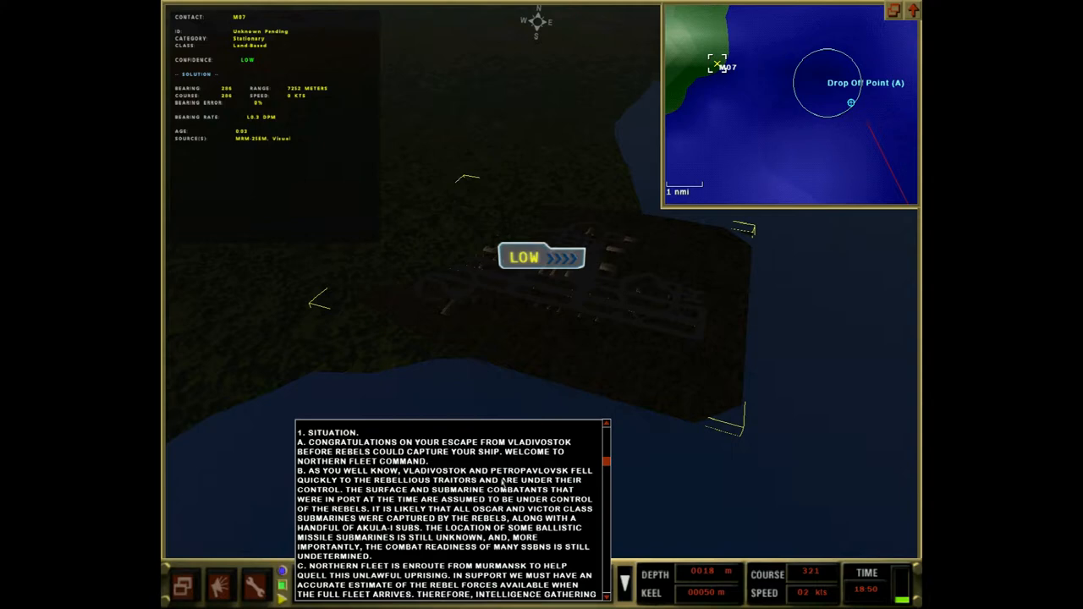
pyautogui.scroll(-3)
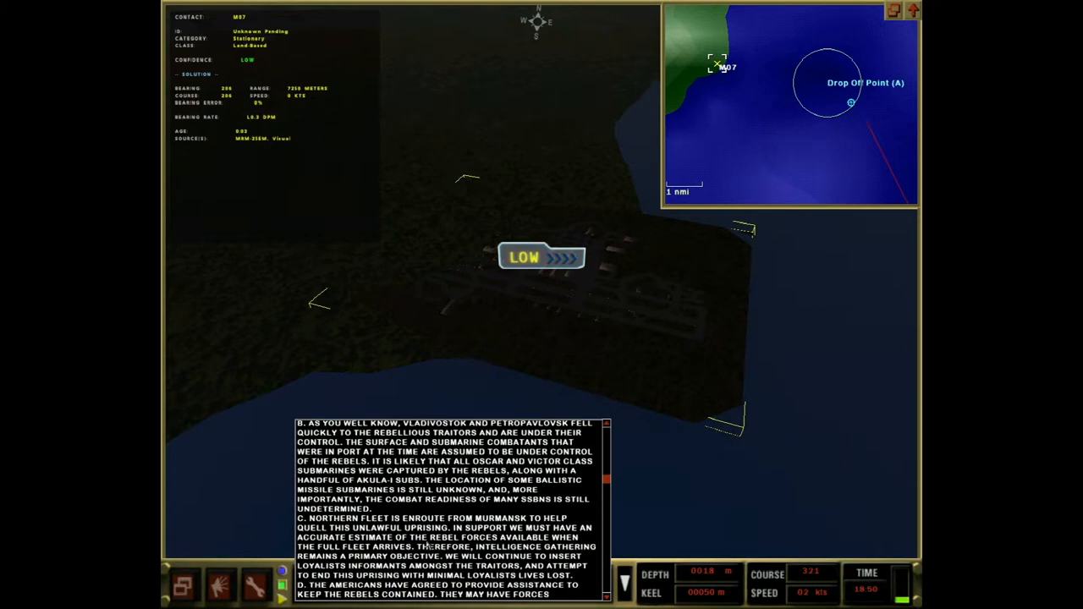
pyautogui.scroll(-3)
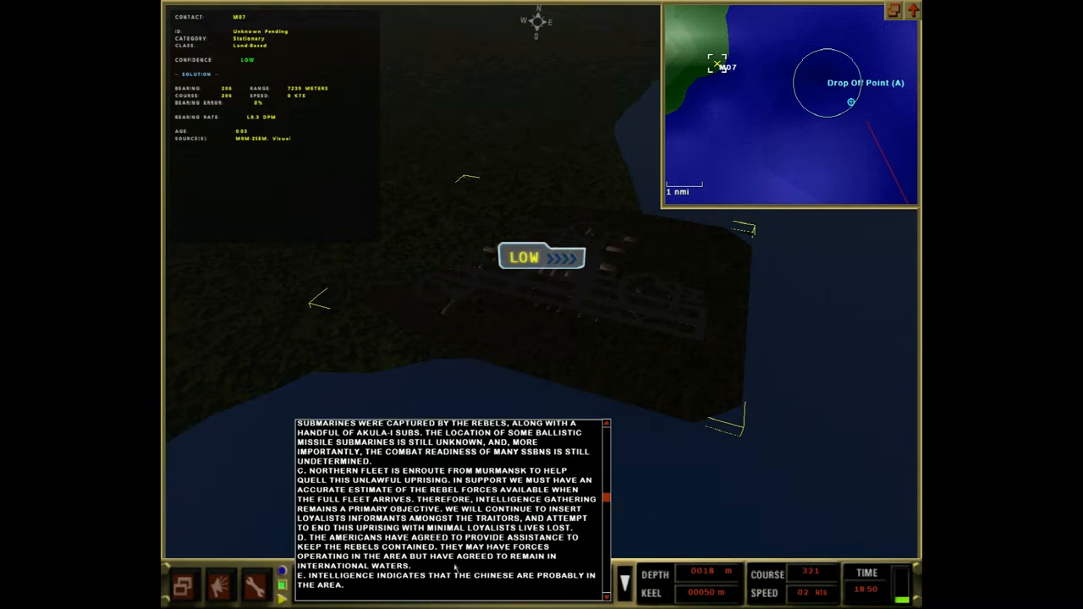
pyautogui.scroll(-3)
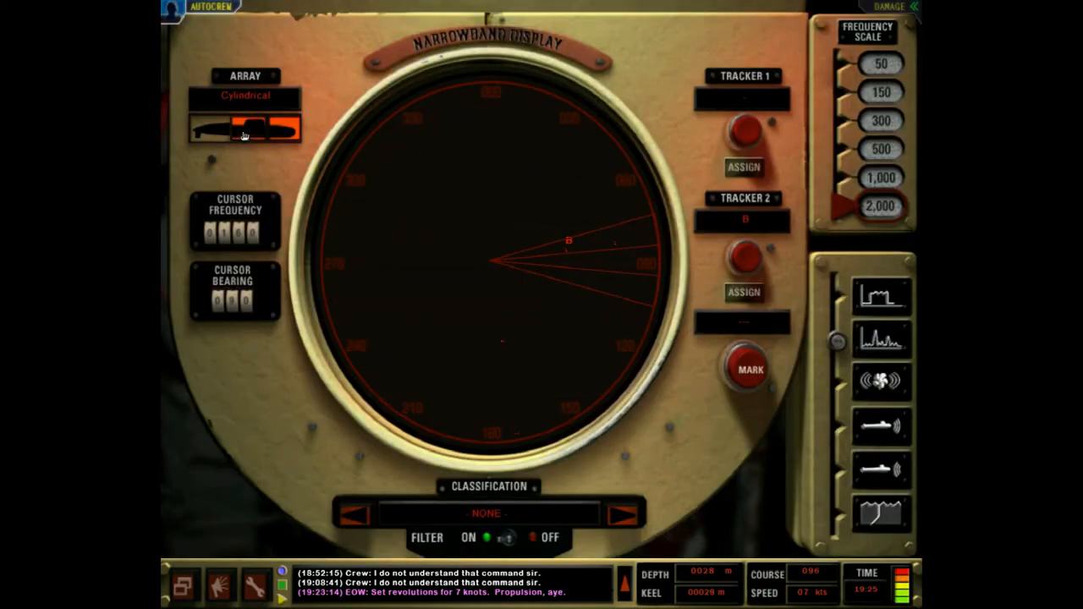
pyautogui.moveTo(274, 132)
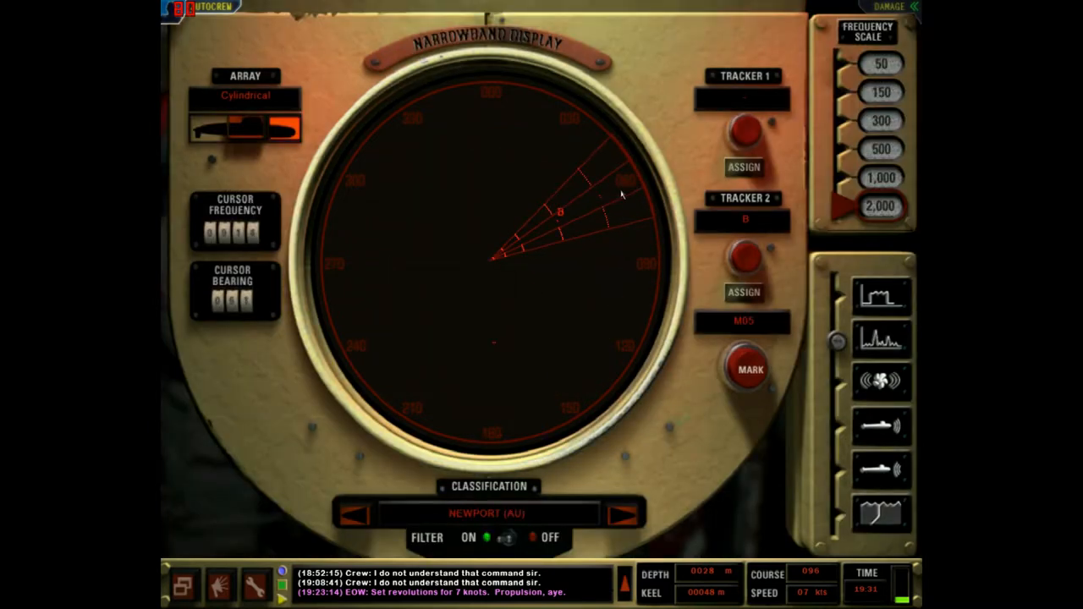
# Step: Cycle contact M05's classification candidates until VICTORIOUS (US) is shown
pyautogui.click(623, 515)
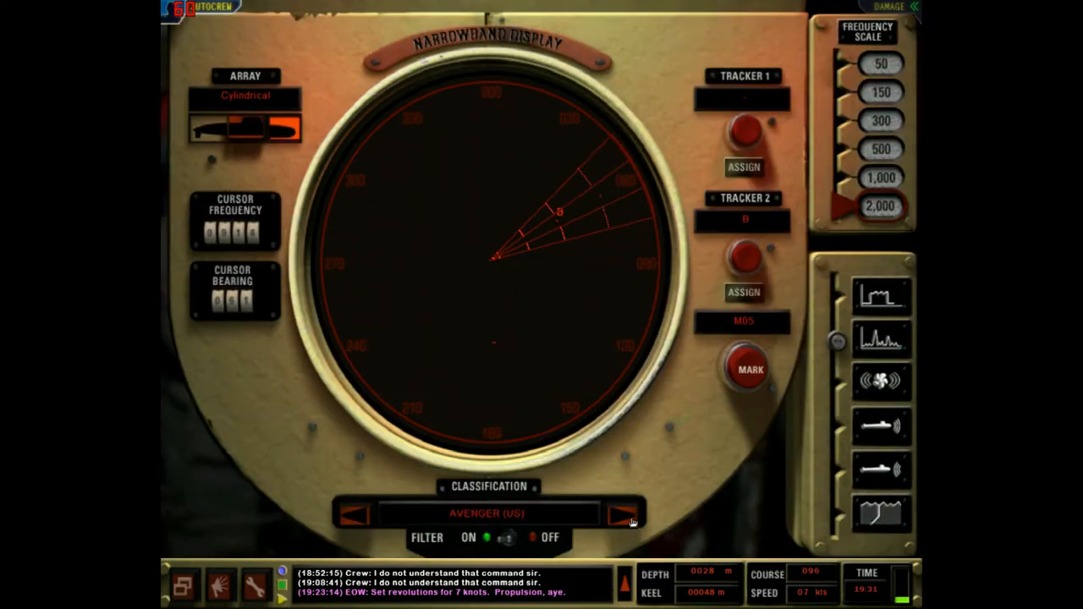
pyautogui.click(622, 515)
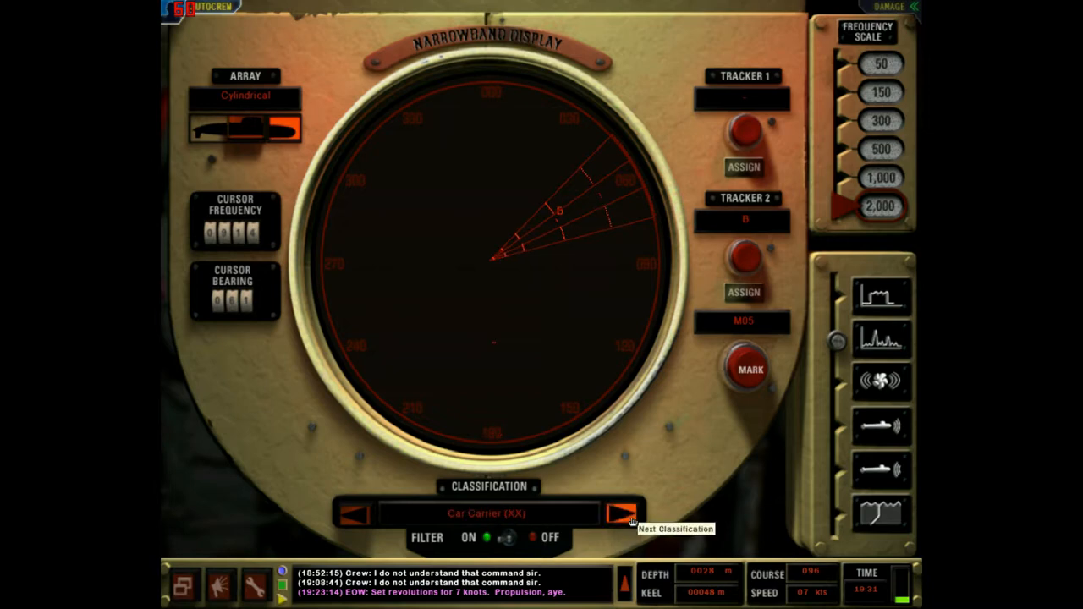
pyautogui.click(623, 515)
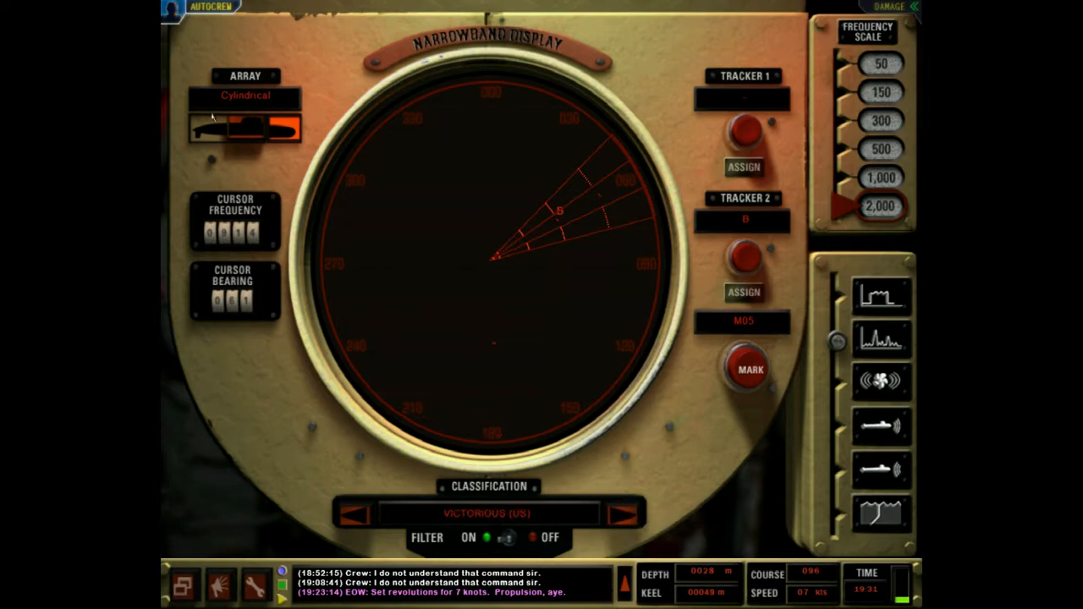
pyautogui.click(623, 513)
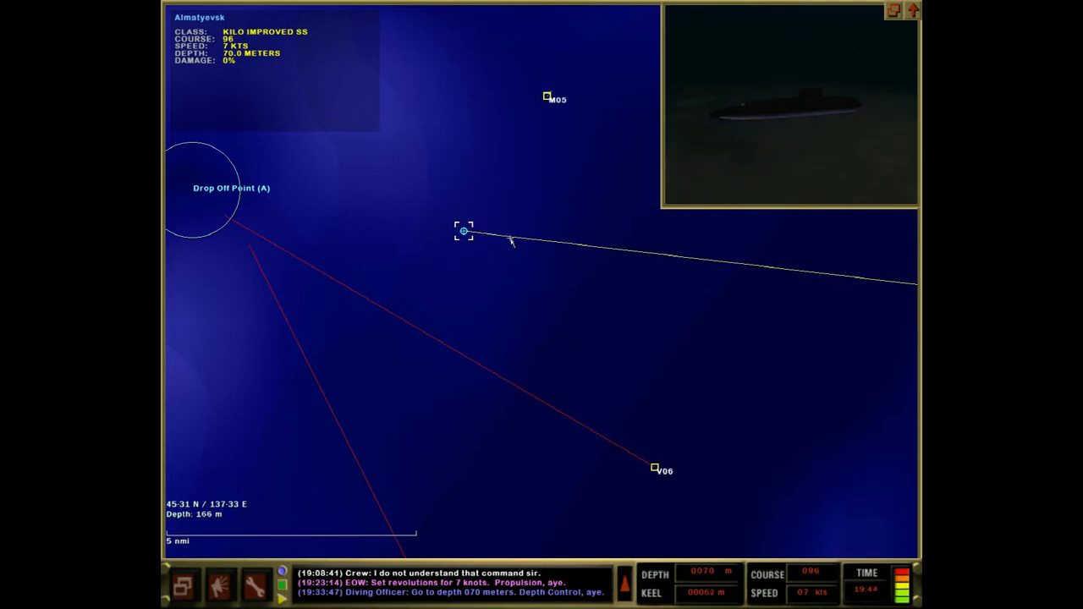
# Step: Return to the narrowband sonar display tracking M05
pyautogui.click(894, 10)
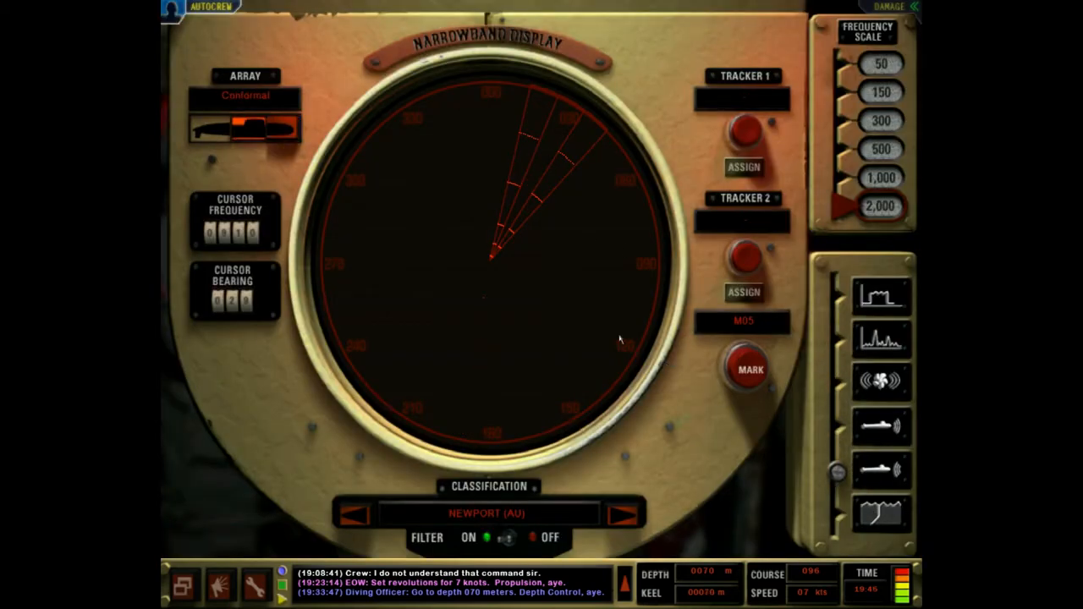
# Step: Switch the cylindrical array from narrowband to the broadband sonar display
pyautogui.click(881, 511)
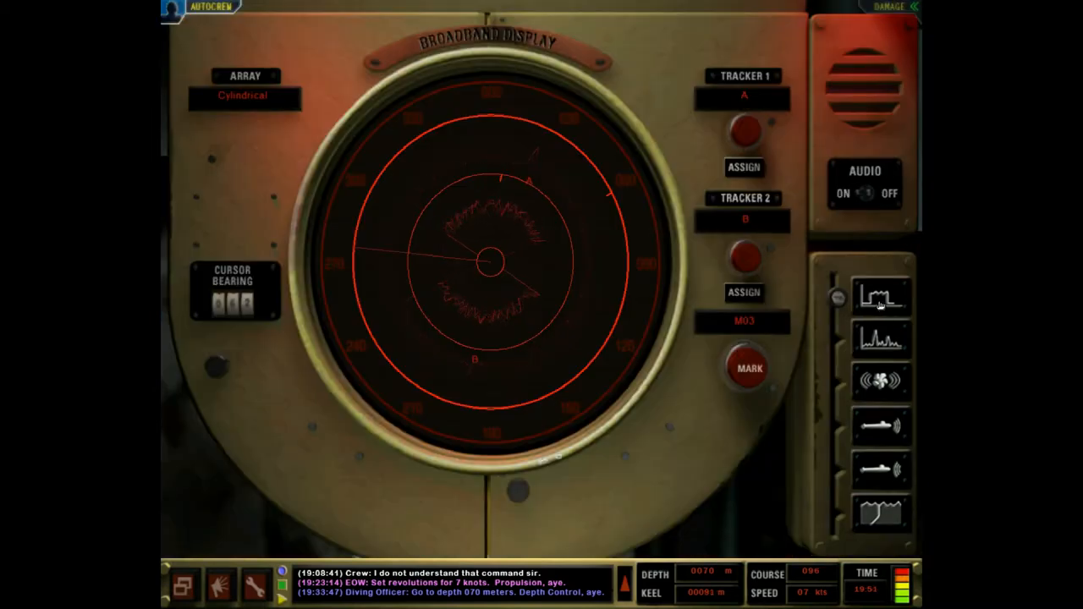
pyautogui.moveTo(593, 279)
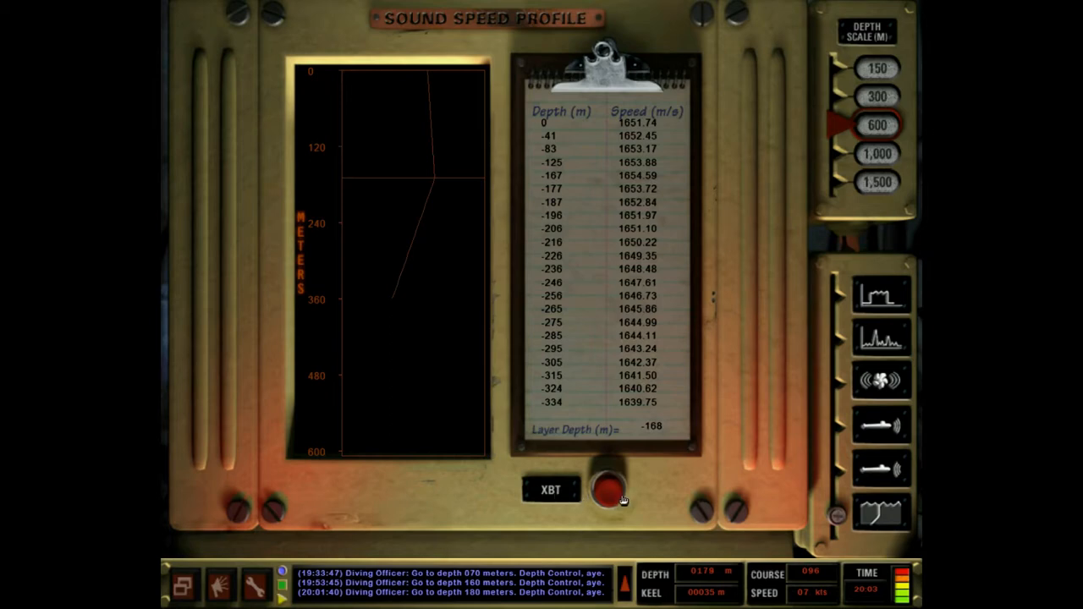
# Step: Launch a new XBT probe to remeasure the sound speed profile
pyautogui.click(604, 489)
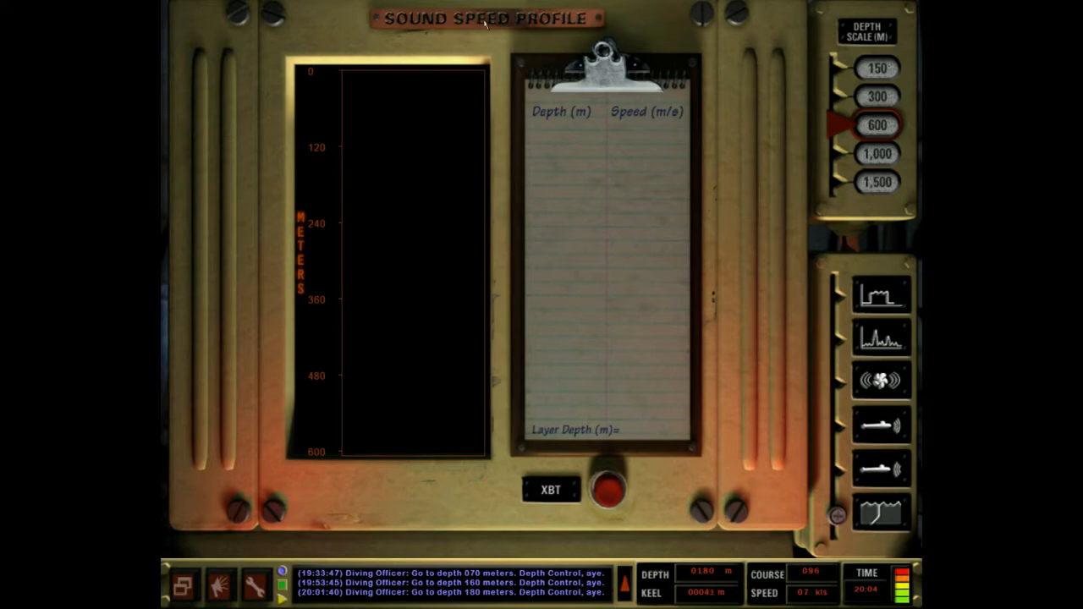
pyautogui.moveTo(675, 160)
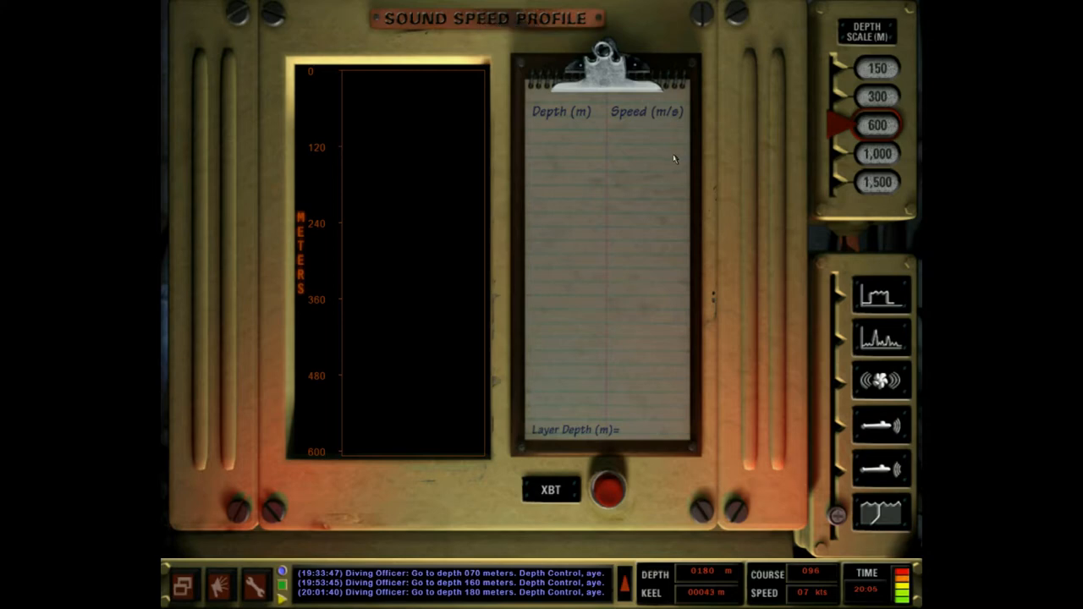
pyautogui.moveTo(879, 200)
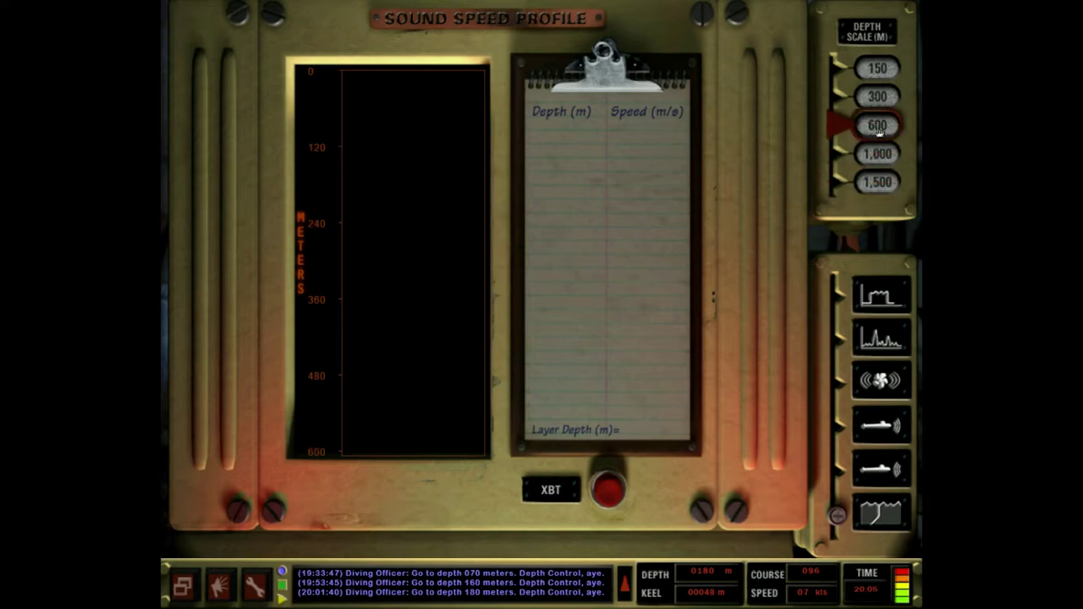
pyautogui.moveTo(870, 190)
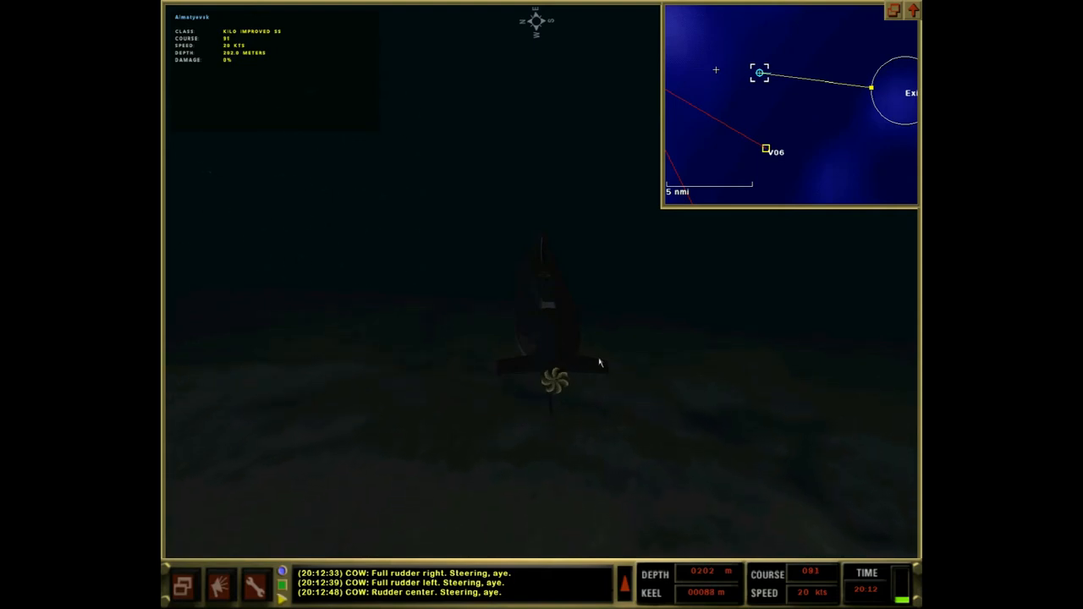
pyautogui.moveTo(746, 88)
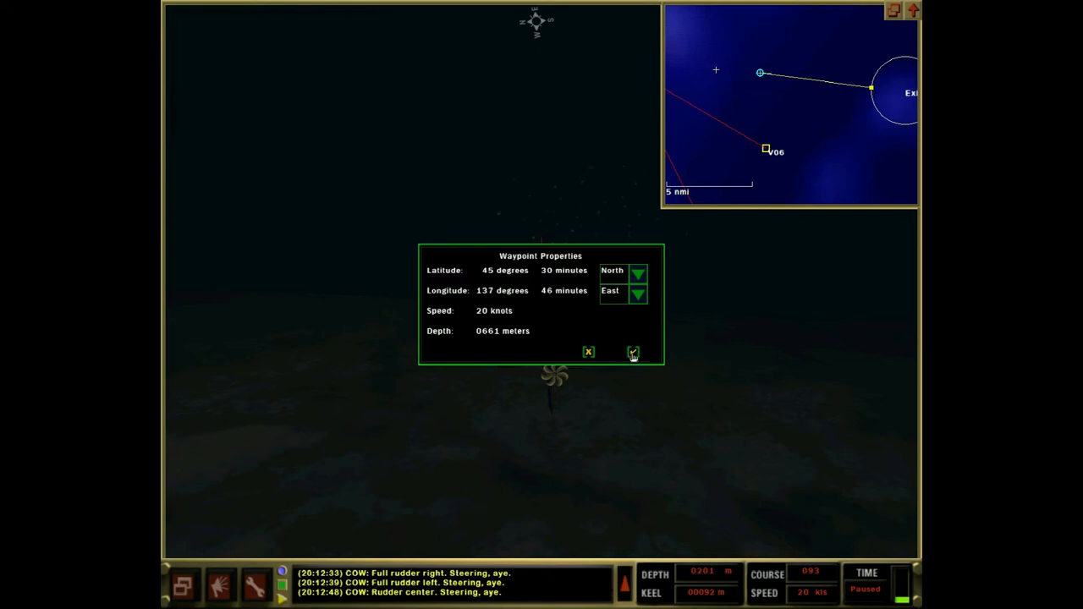
pyautogui.moveTo(547, 273)
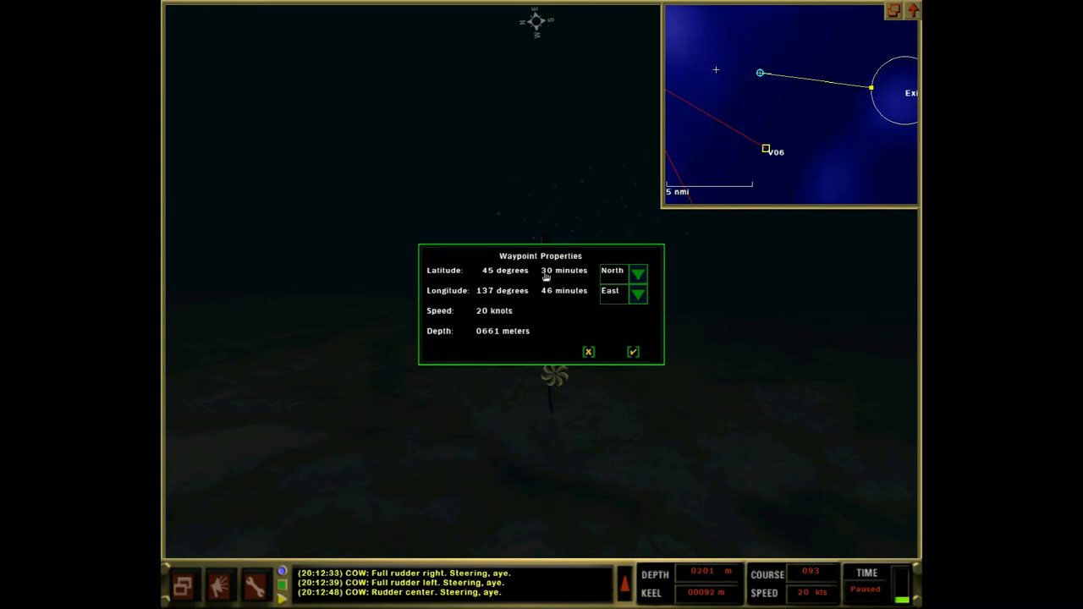
pyautogui.moveTo(545, 317)
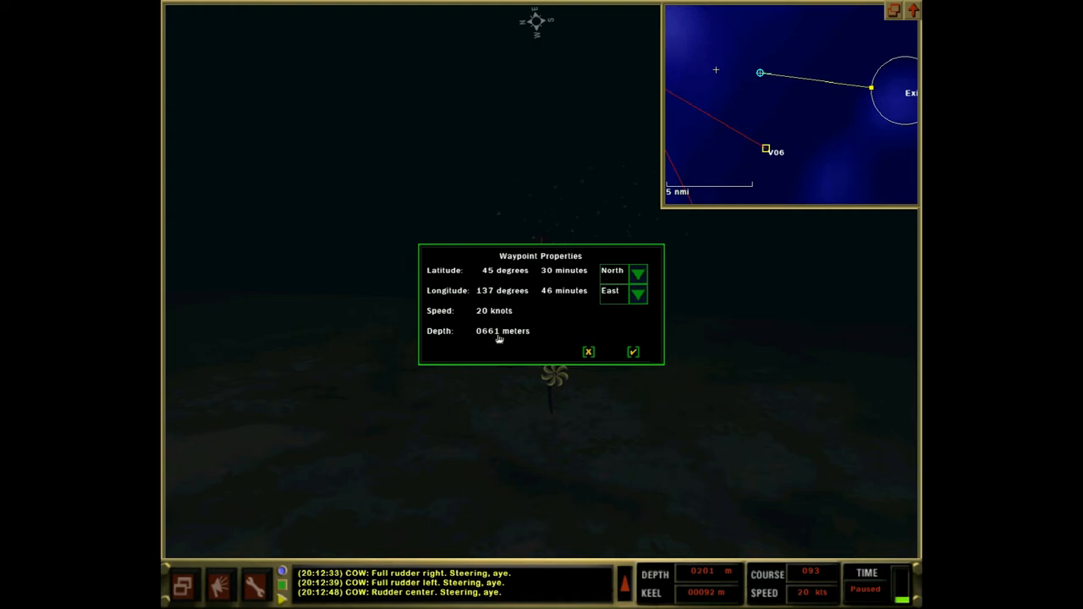
pyautogui.moveTo(635, 354)
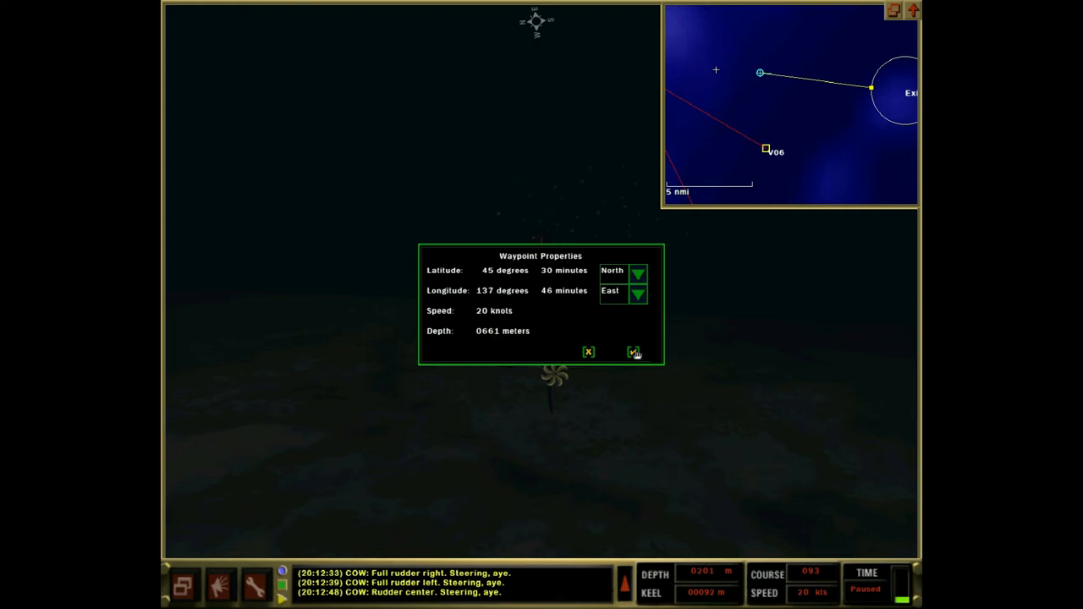
# Step: Confirm the waypoint at 20 knots and 661 metres, then refocus on the Kilo
pyautogui.click(635, 354)
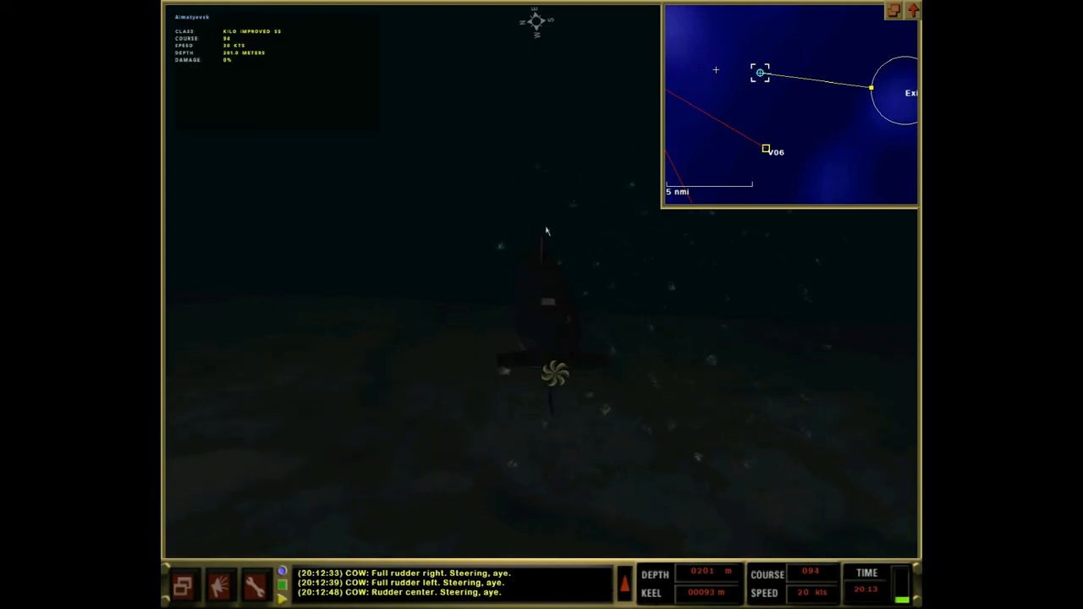
pyautogui.click(762, 73)
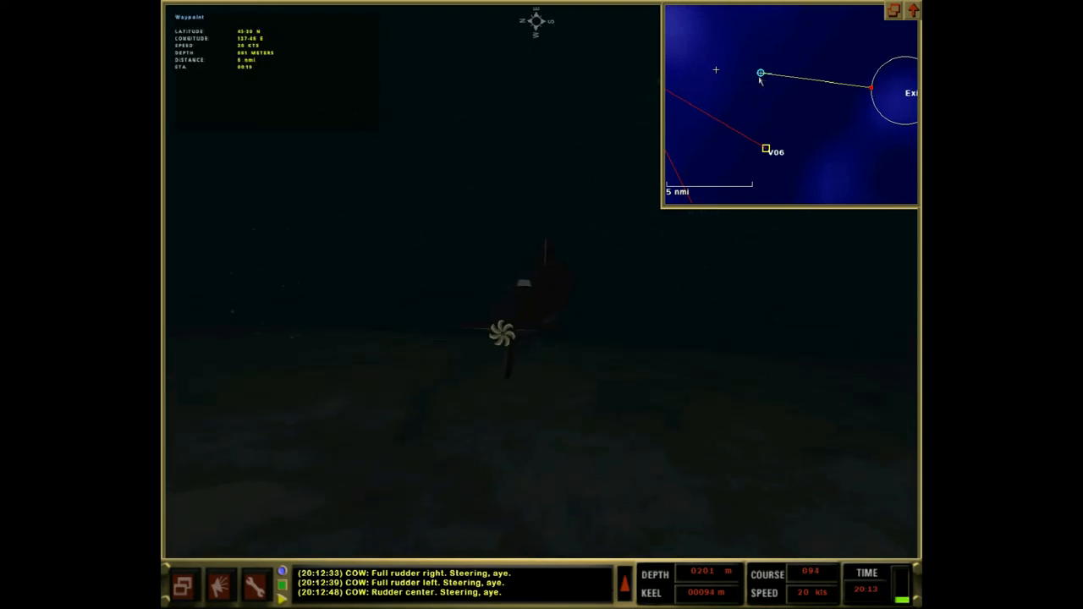
pyautogui.click(762, 73)
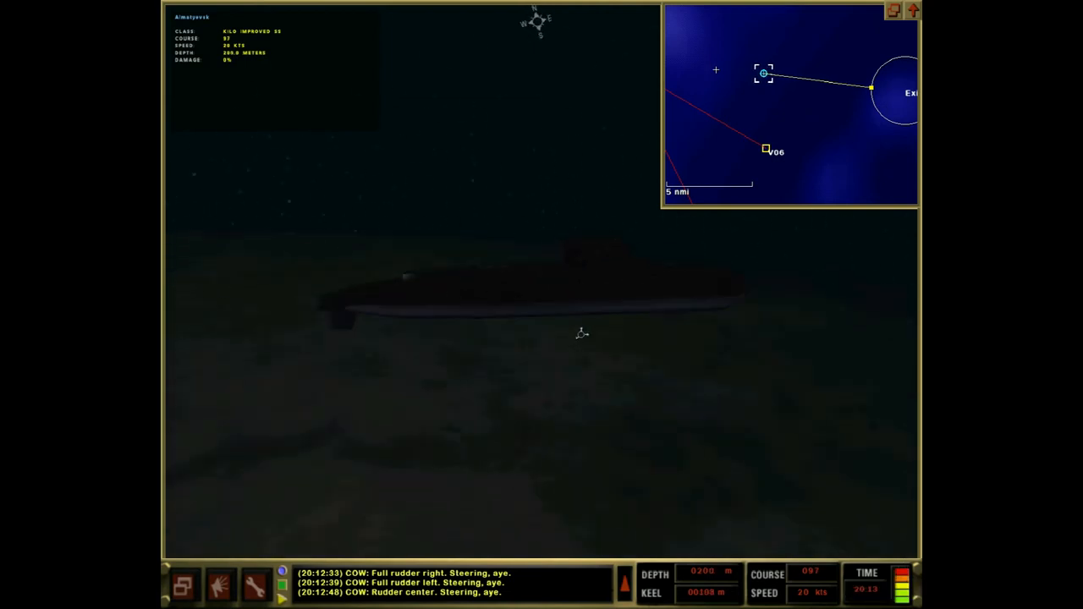
# Step: Bring up the USNI reference entry for the Improved Kilo (Project 636)
pyautogui.press('Escape')
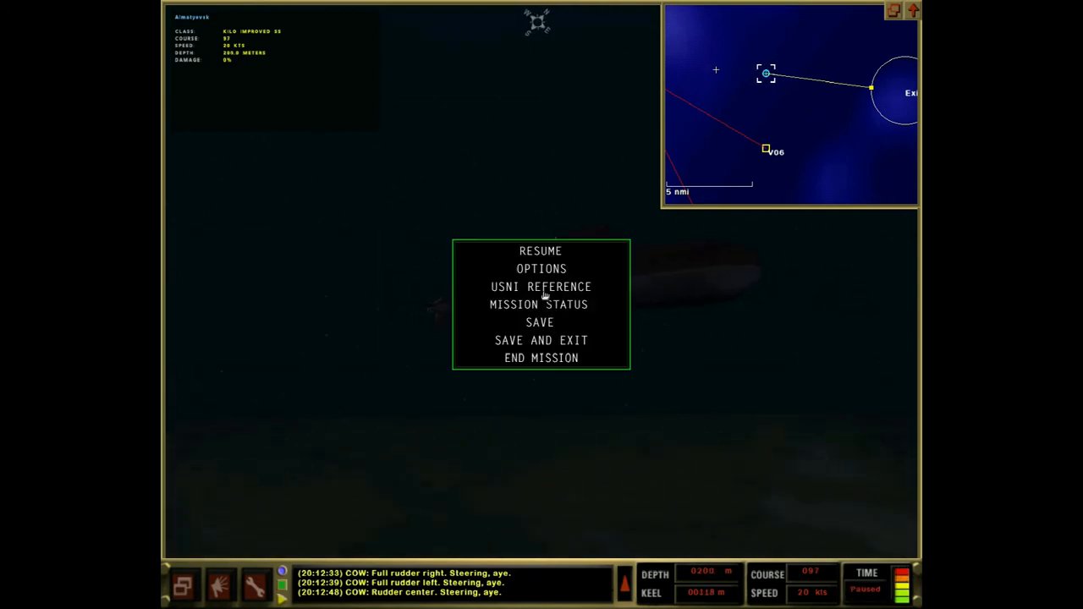
pyautogui.click(542, 286)
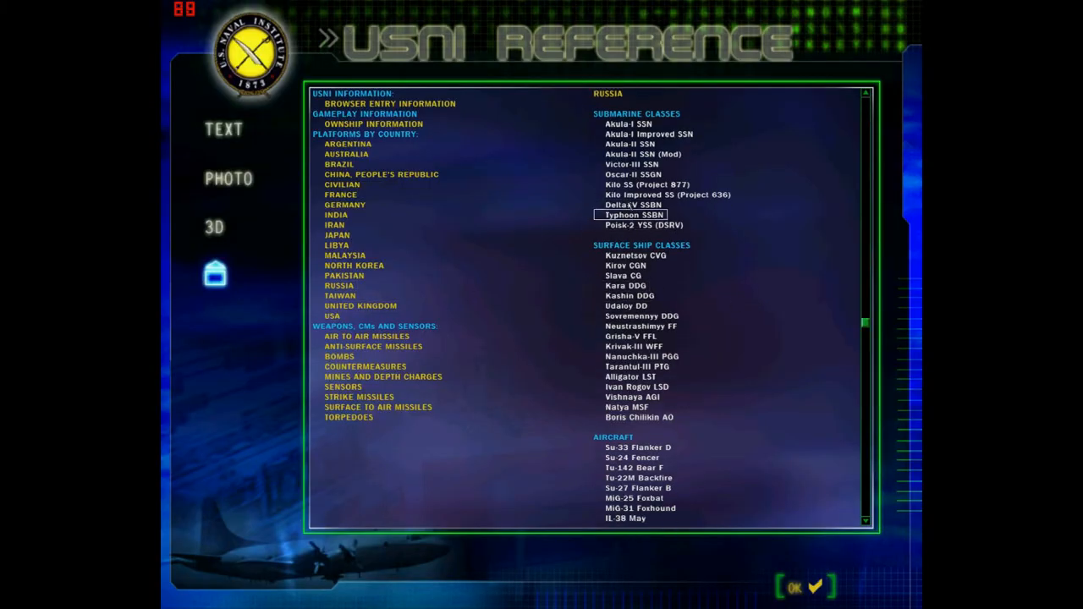
pyautogui.click(646, 184)
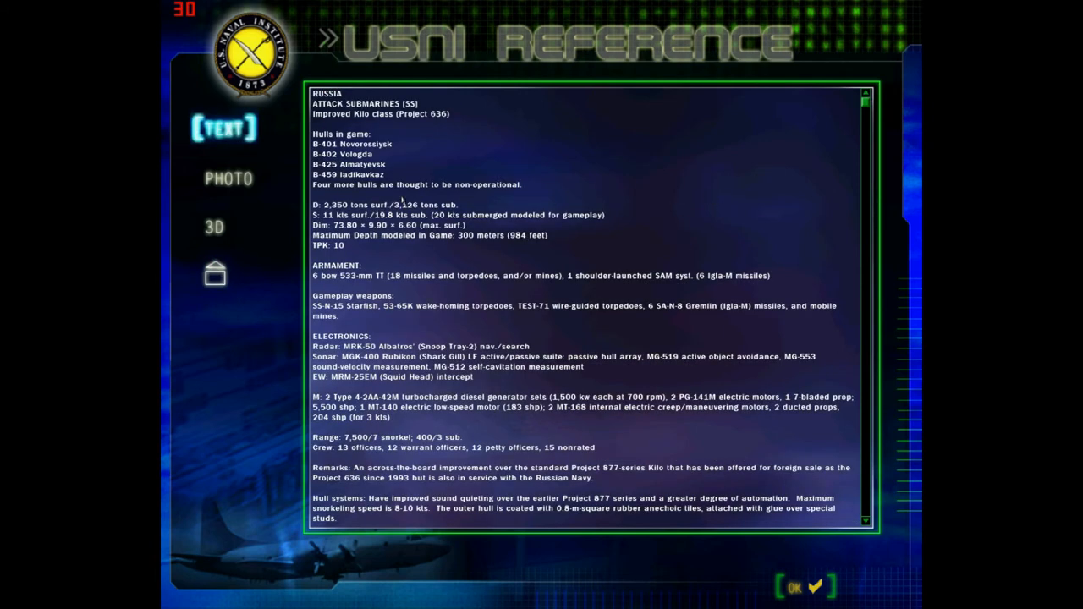
pyautogui.moveTo(364, 240)
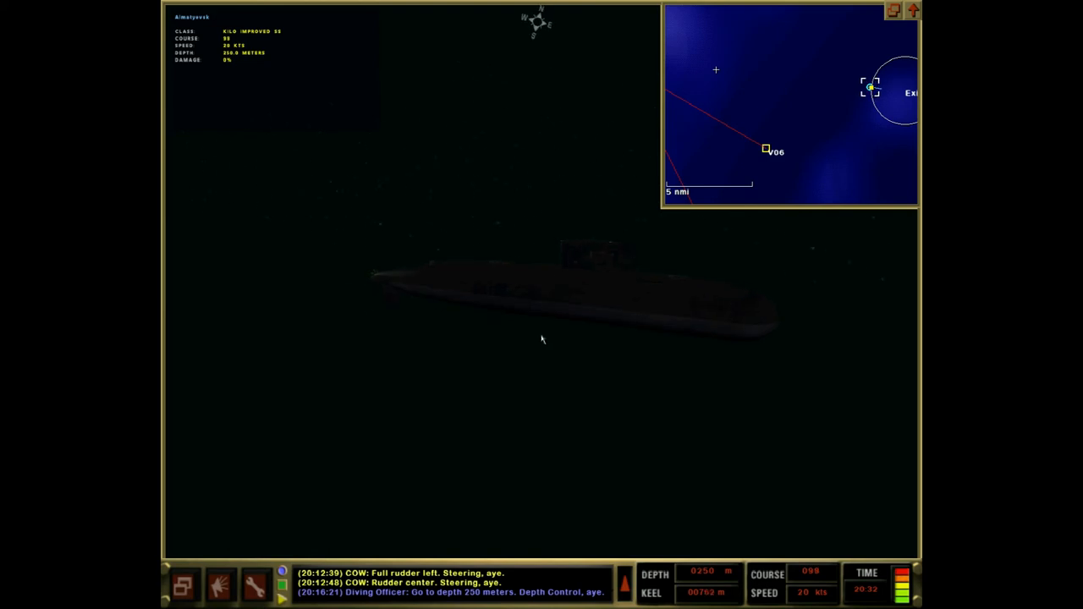
pyautogui.moveTo(397, 393)
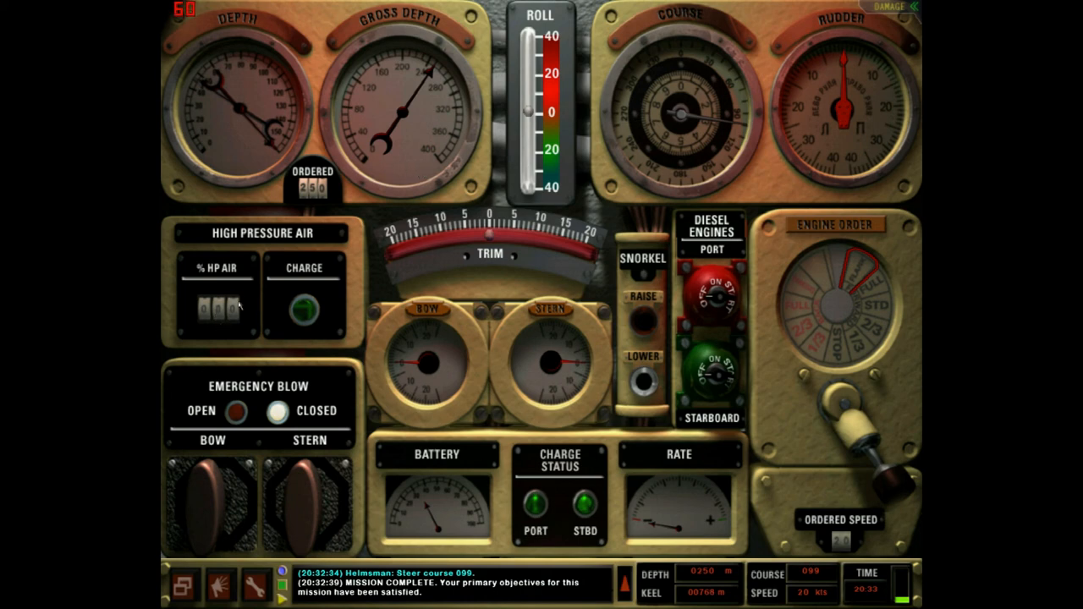
pyautogui.moveTo(281, 501)
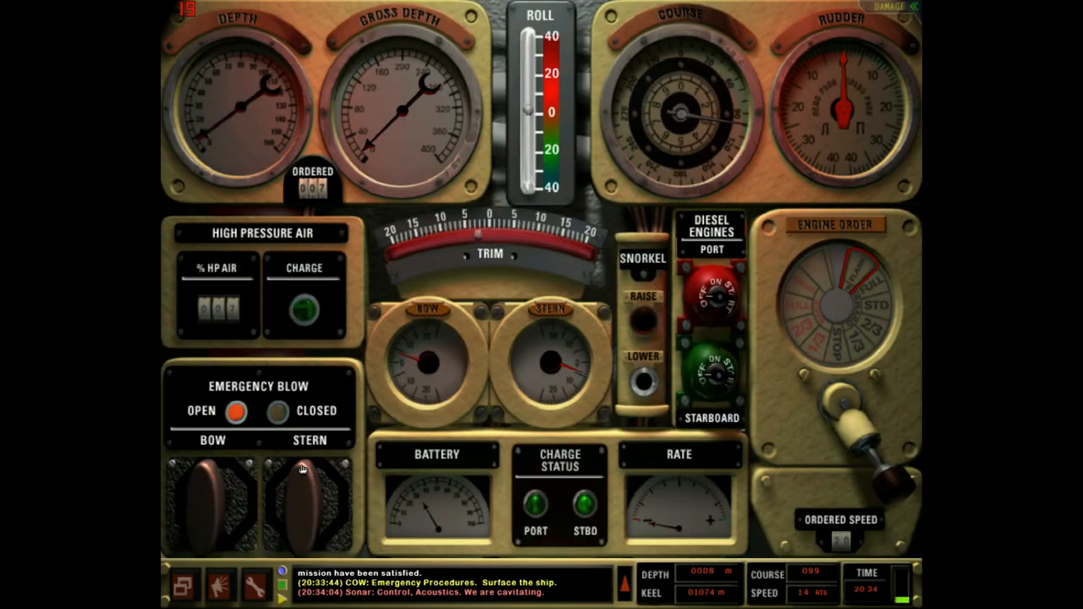
# Step: Stop the emergency ballast discharge near the surface and order the snorkel mast raised
pyautogui.click(278, 411)
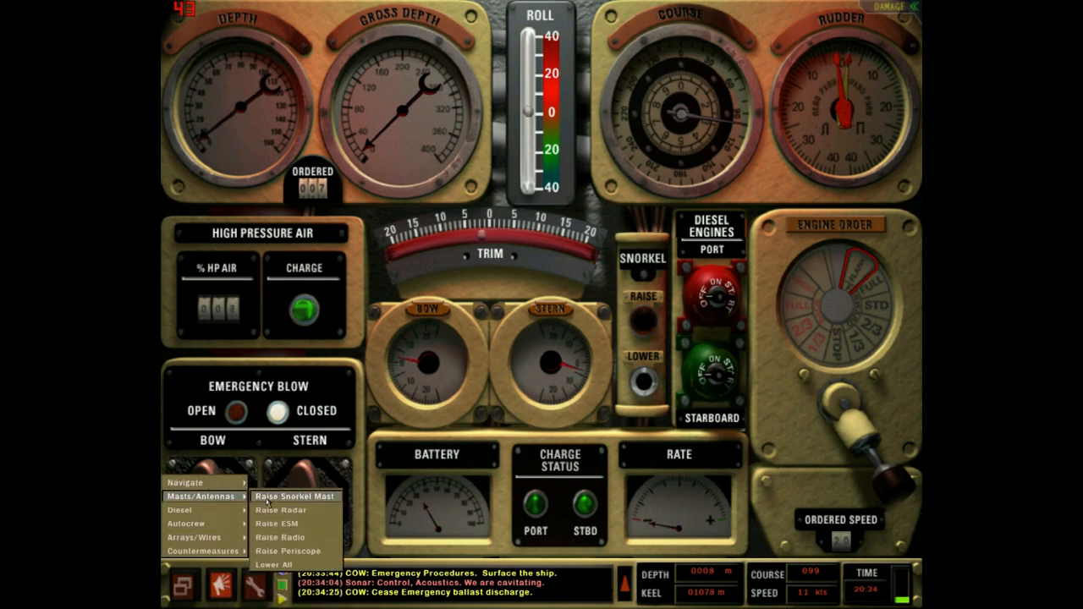
pyautogui.click(294, 496)
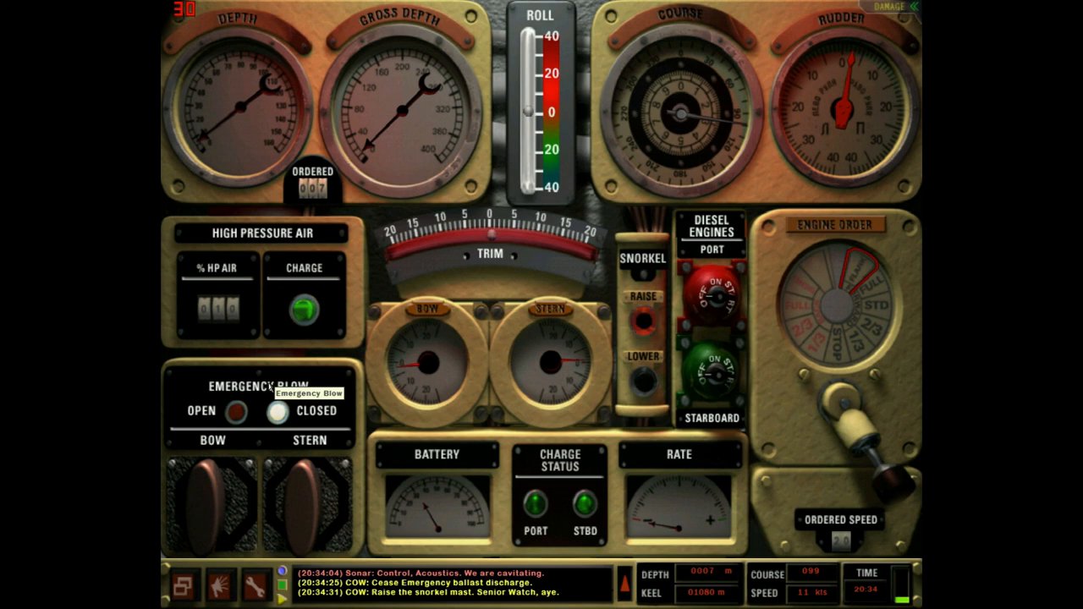